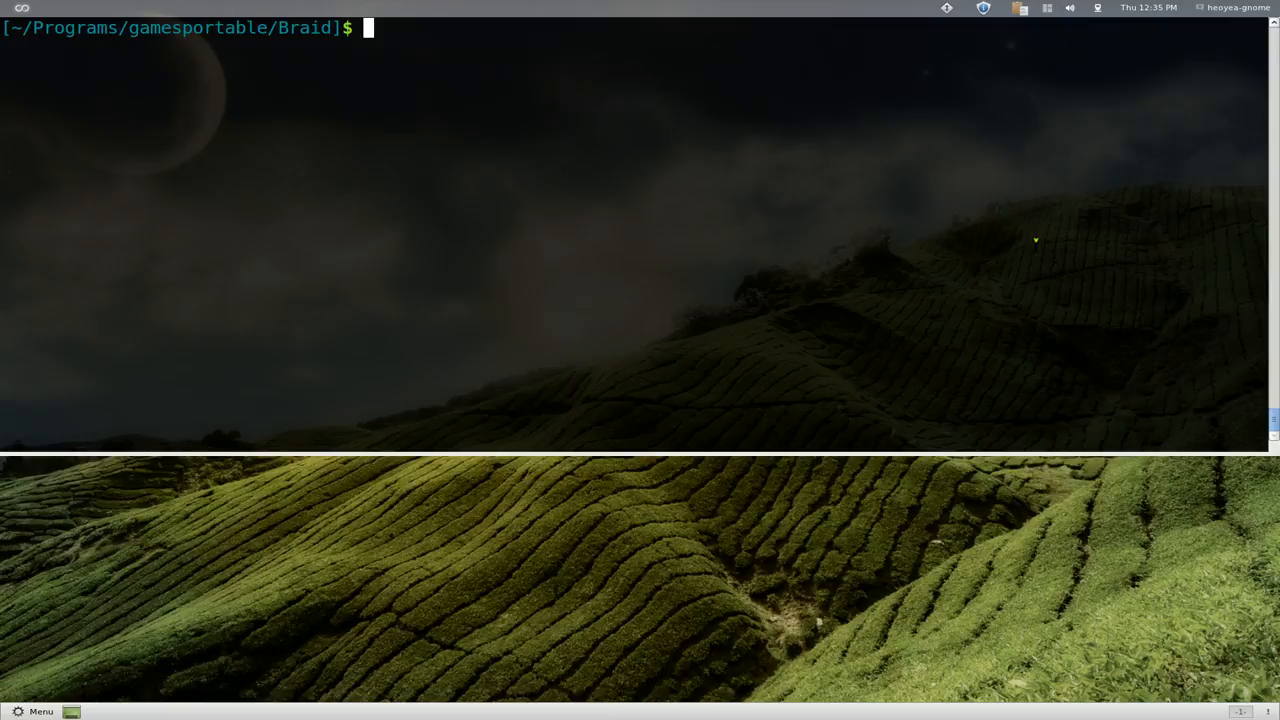
- Search the package manager for 'clam' with aptitude and point out the graphical ClamAV front-end
text(aptitude)
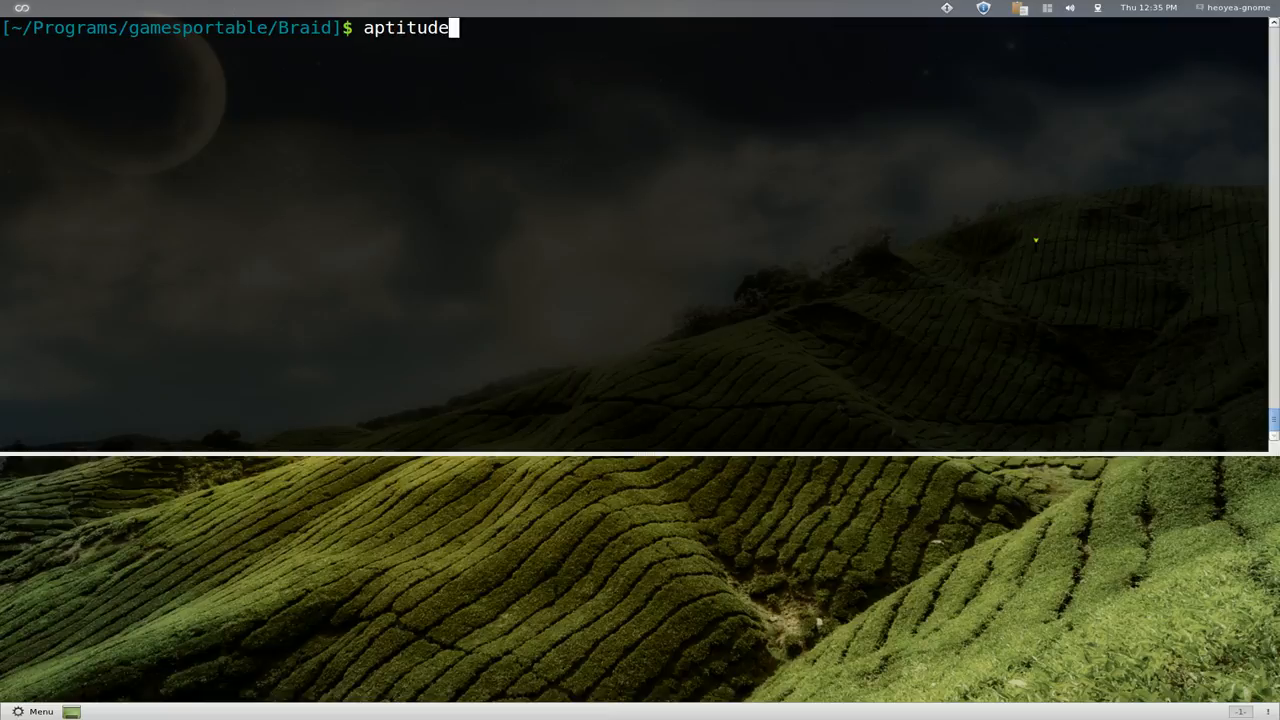
text(search)
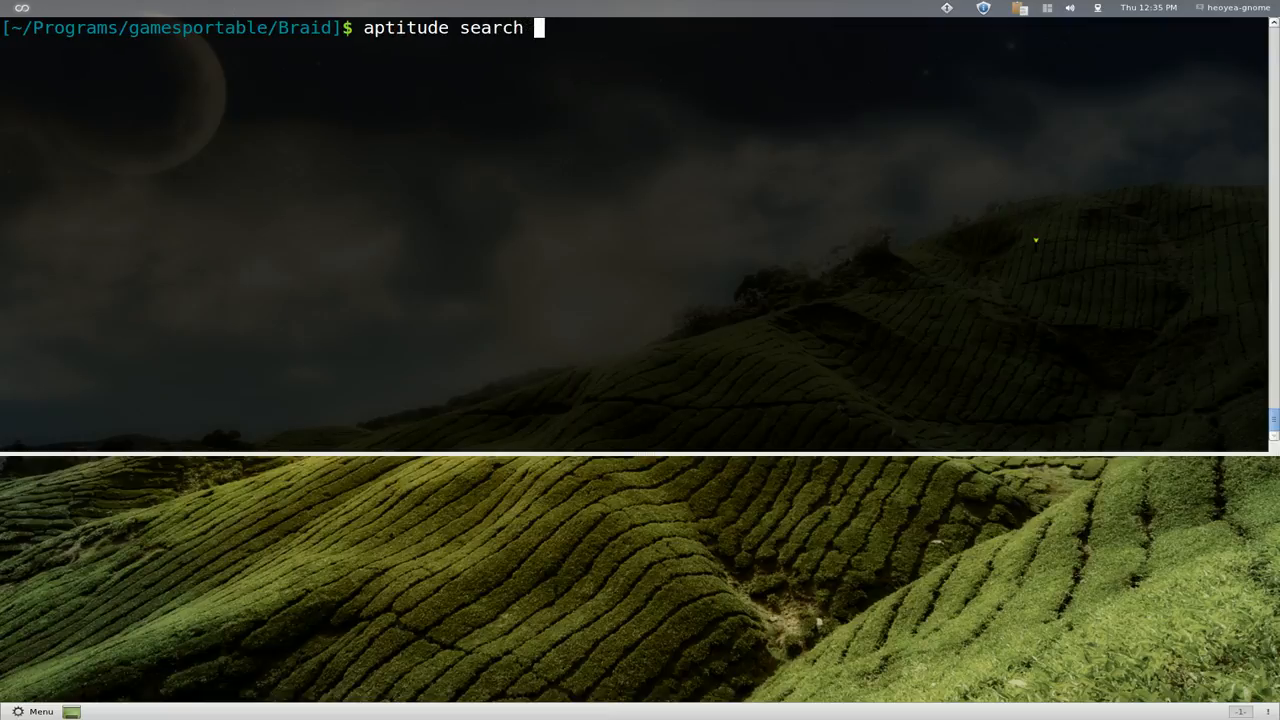
text(clam)
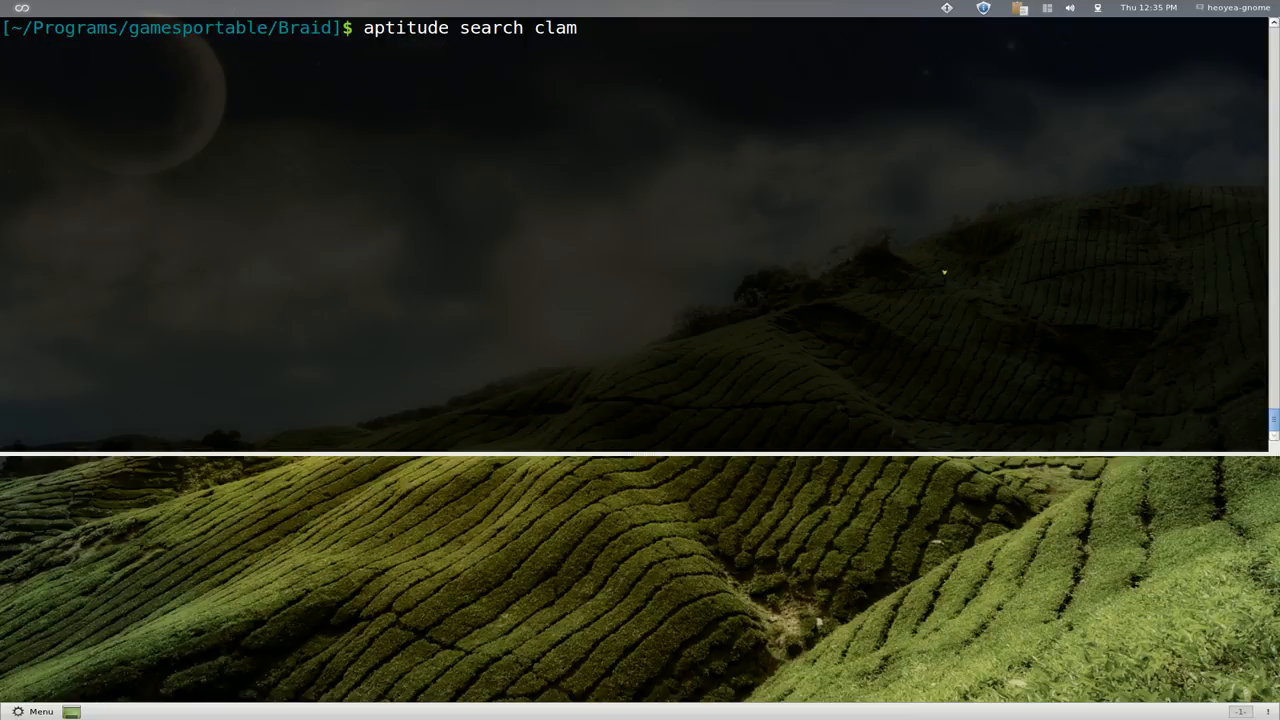
key(Return)
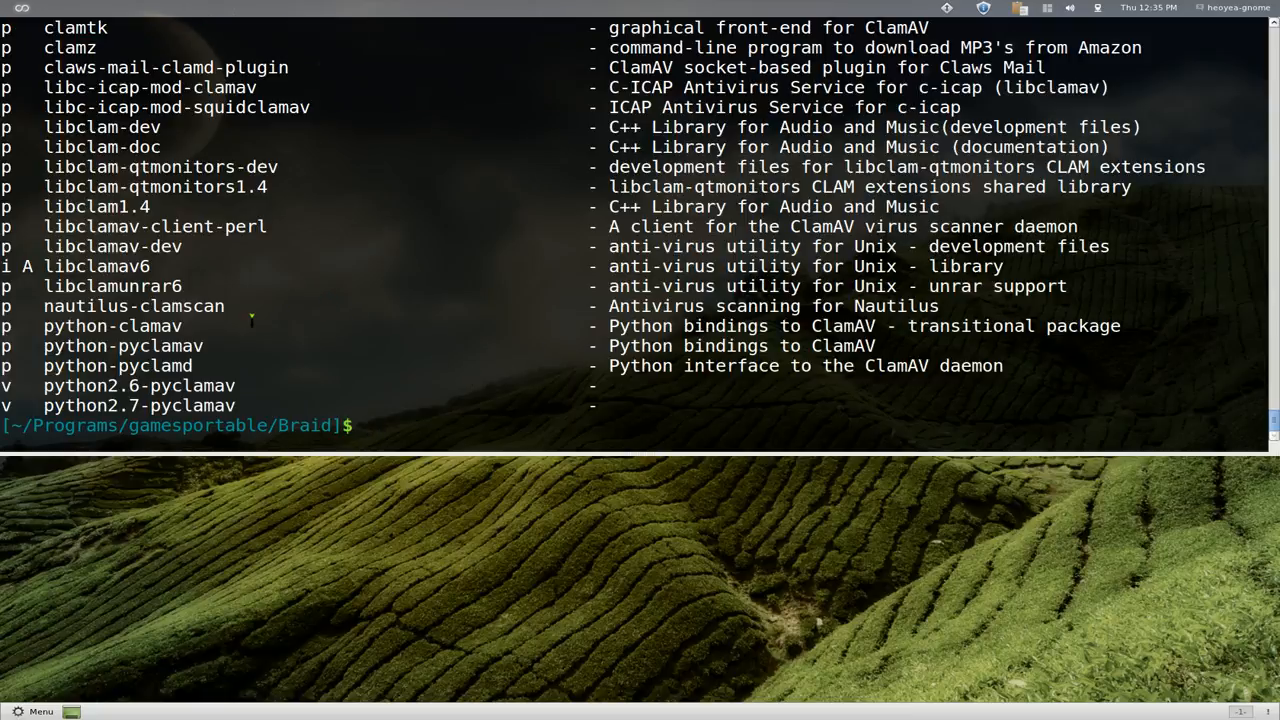
scroll(up, 3)
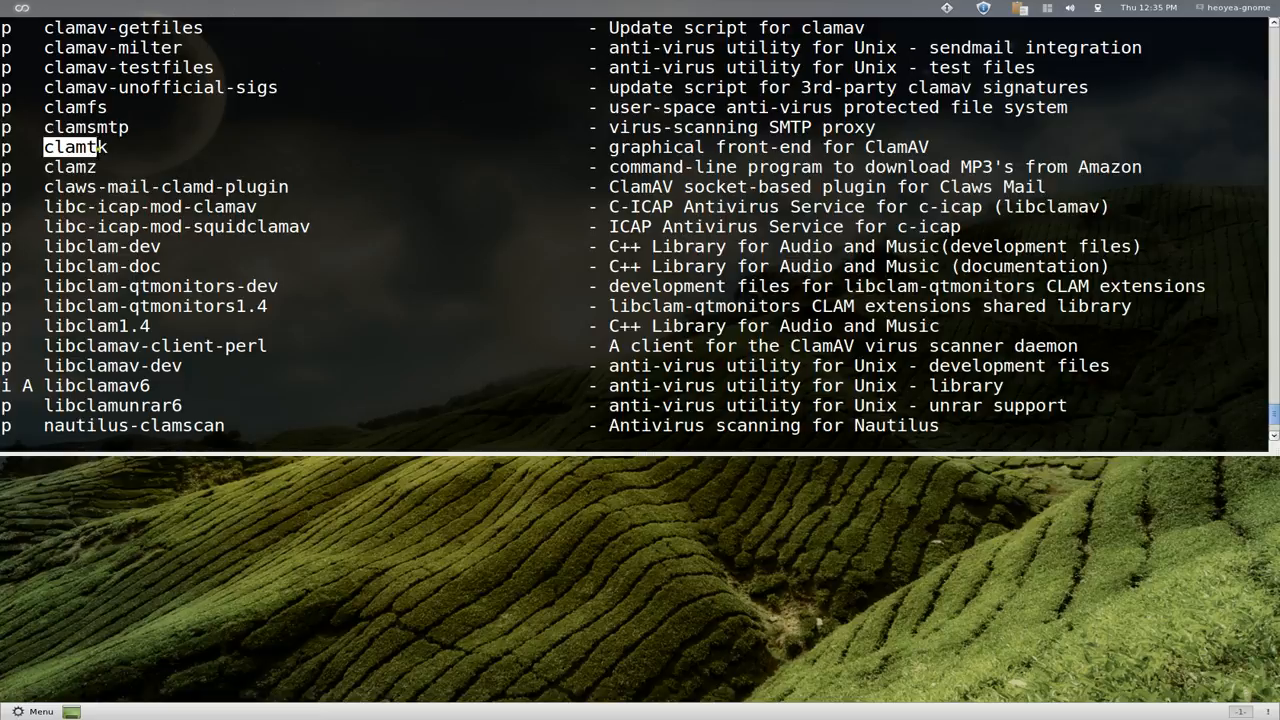
click(76, 148)
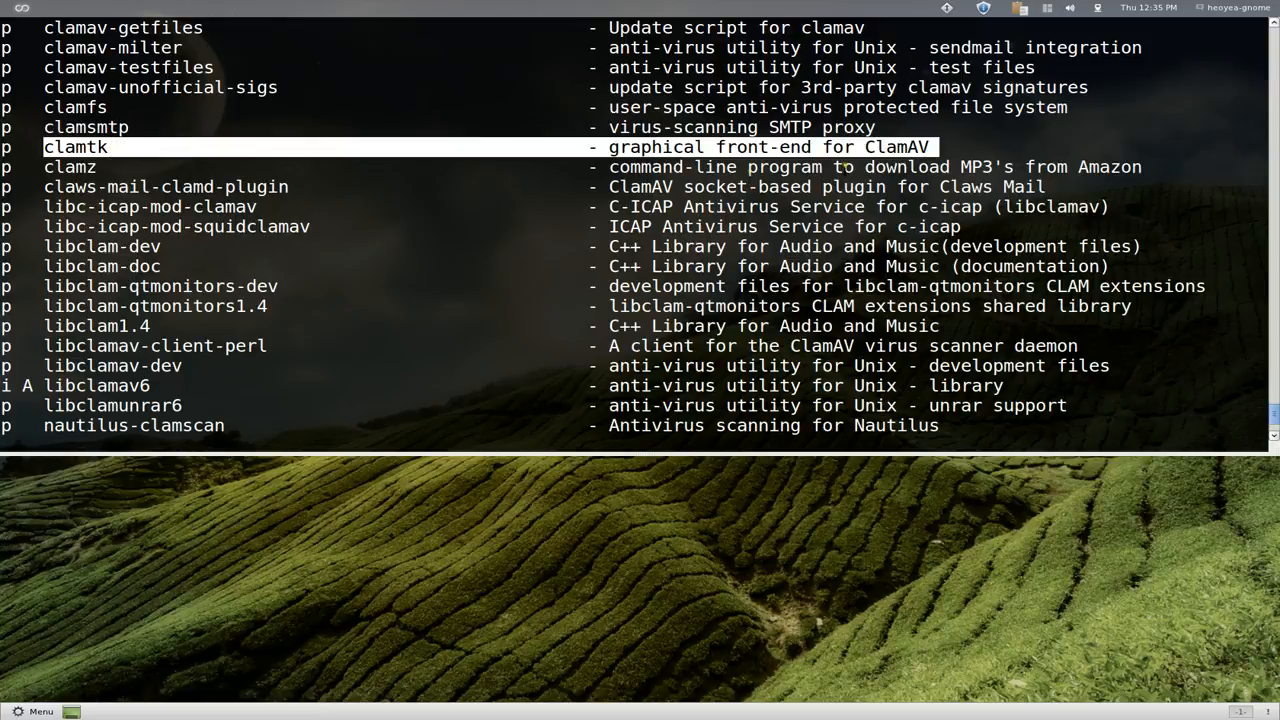
scroll(up, 3)
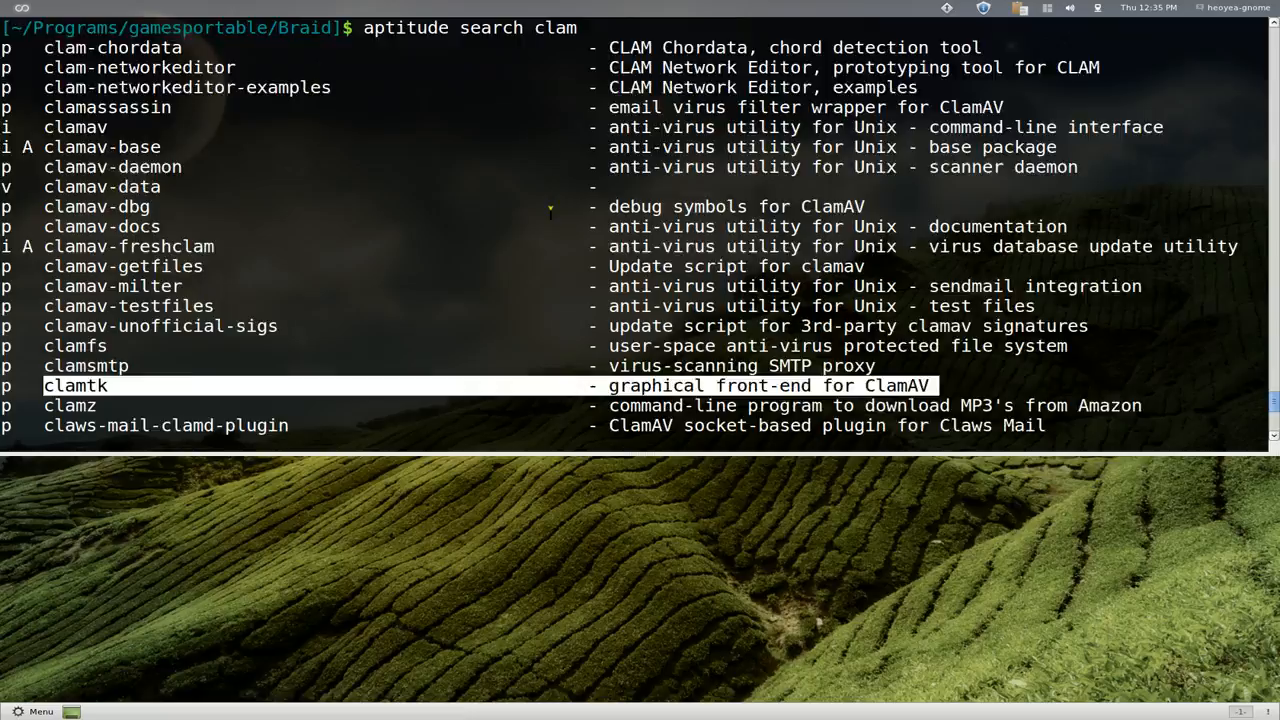
scroll(up, 3)
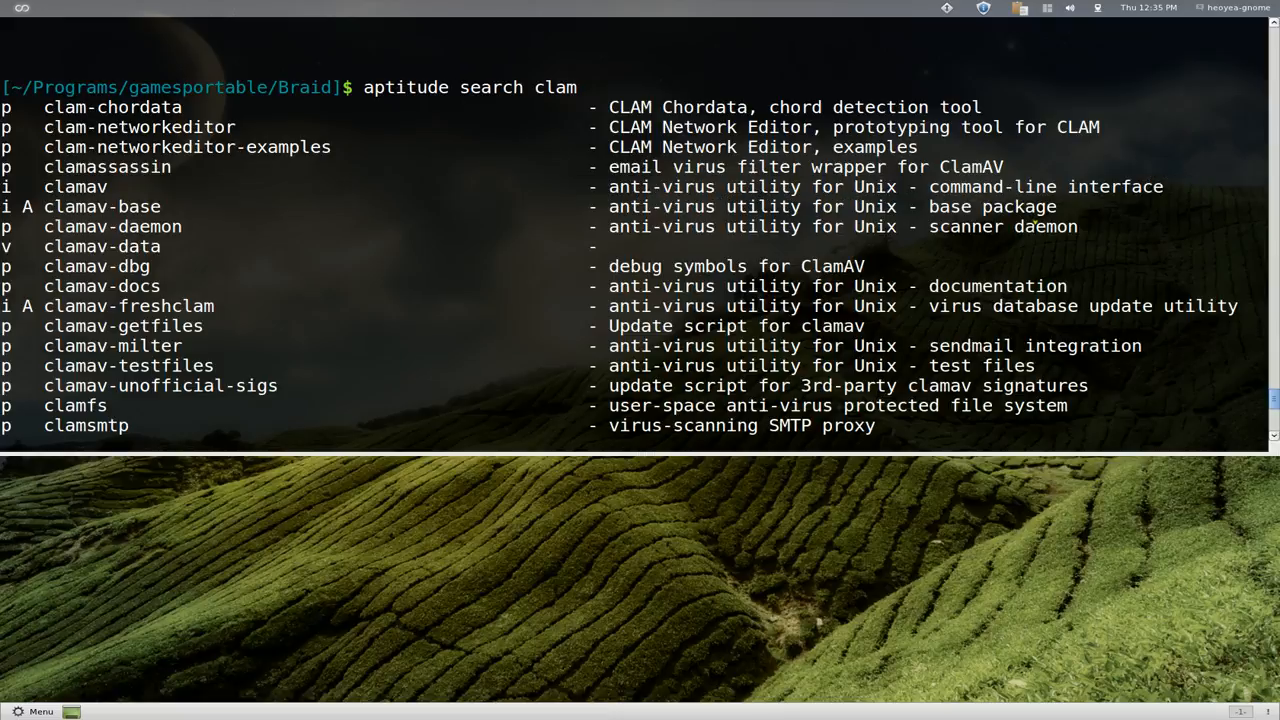
scroll(down, 3)
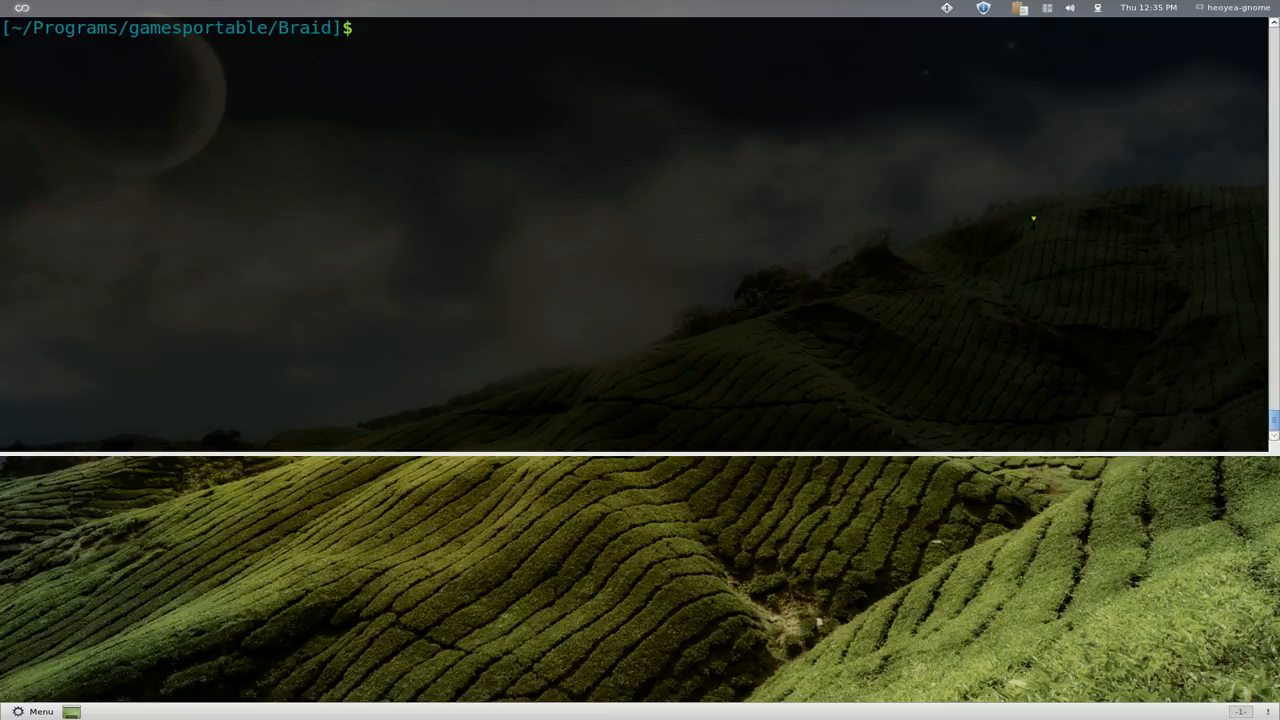
- List the Braid folder with ls and highlight the Braid-2-icon.png file name
text(l)
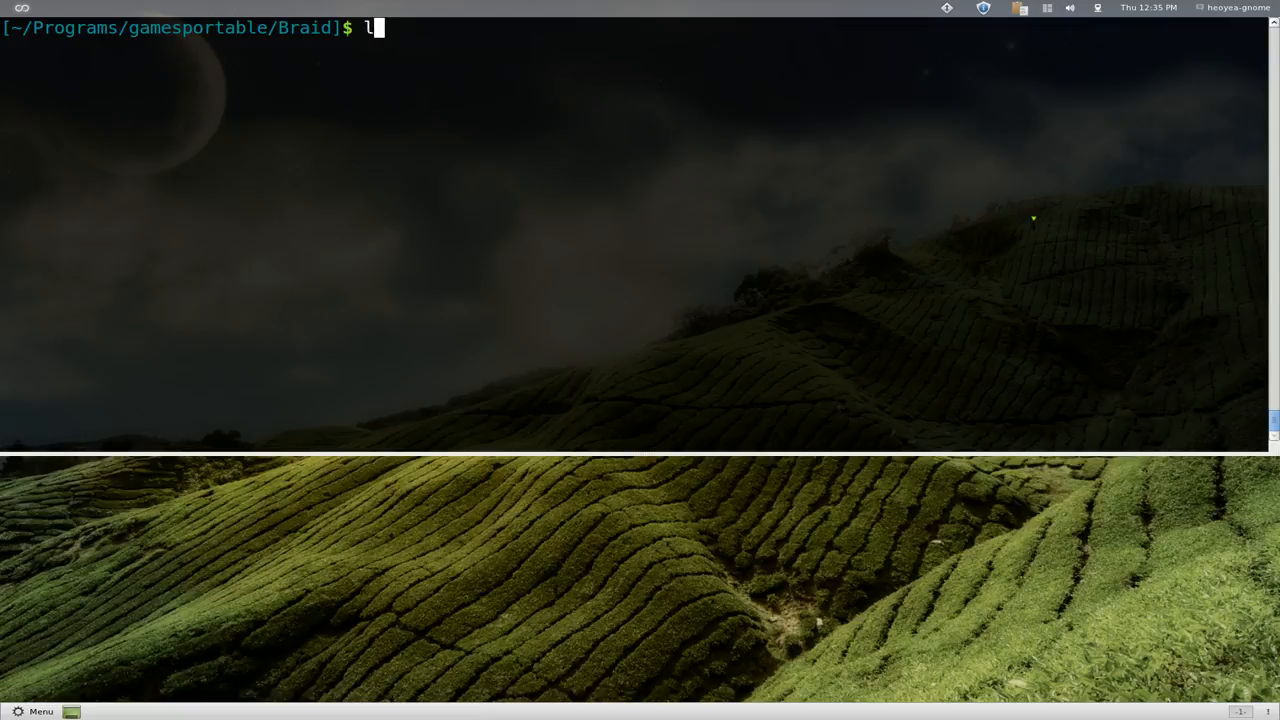
key(Return)
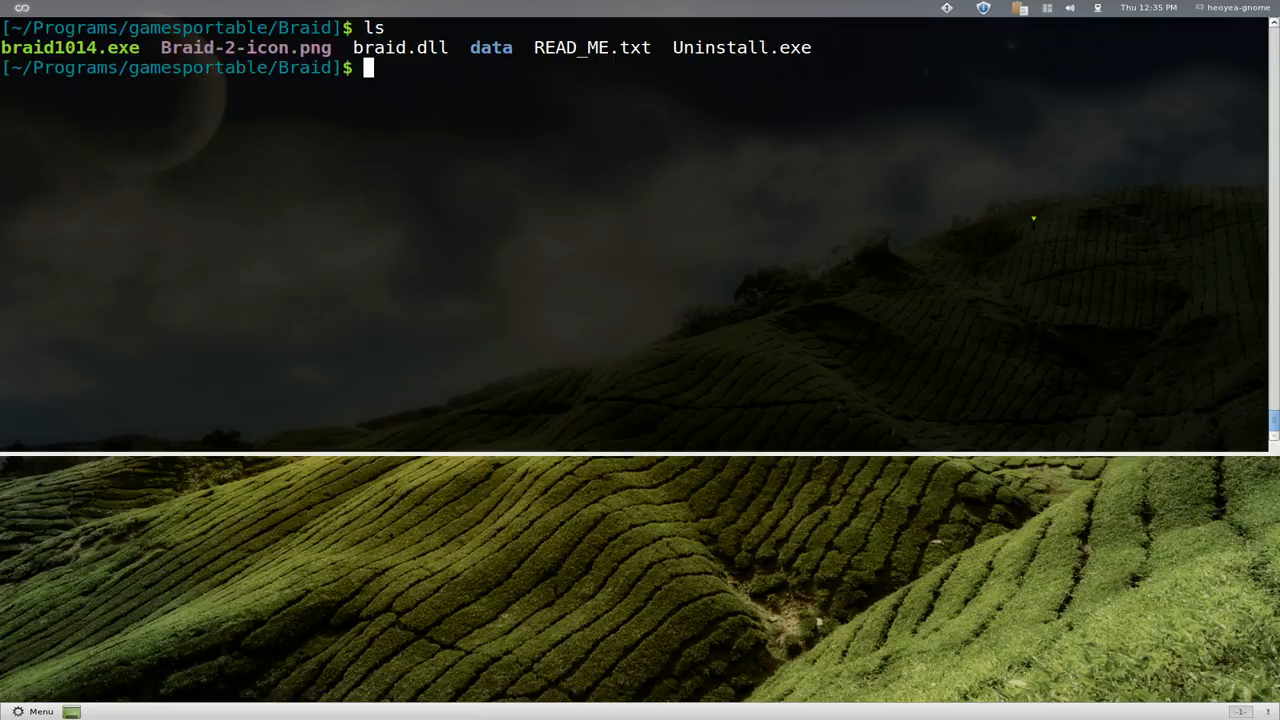
double_click(244, 48)
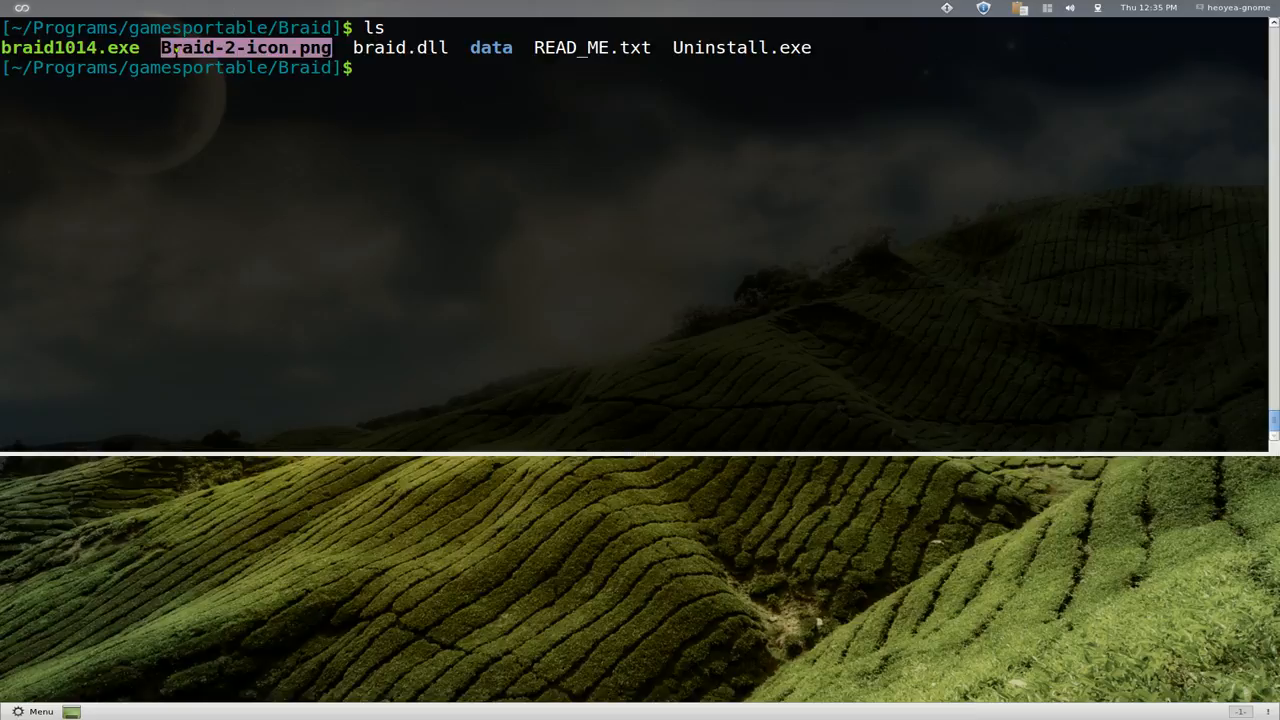
double_click(490, 48)
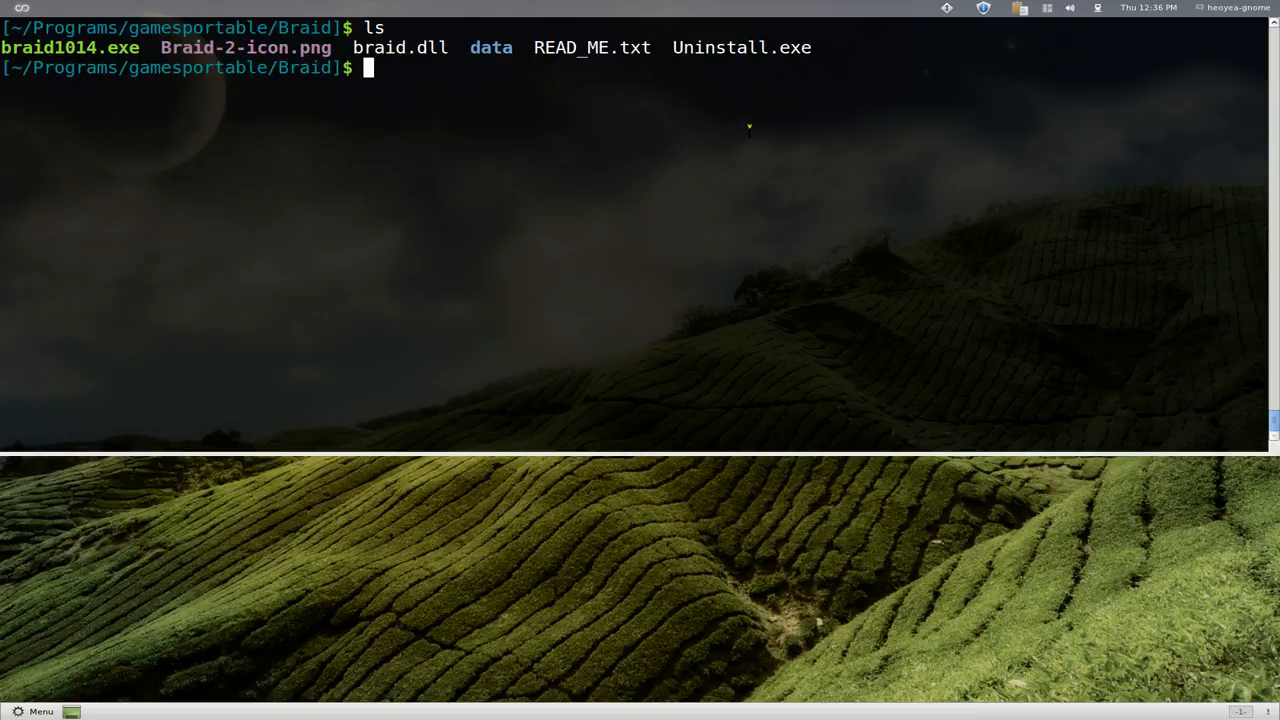
- Run 'clamscan -r' on the Braid folder, reporting 19 files scanned and 0 infected
text(clams)
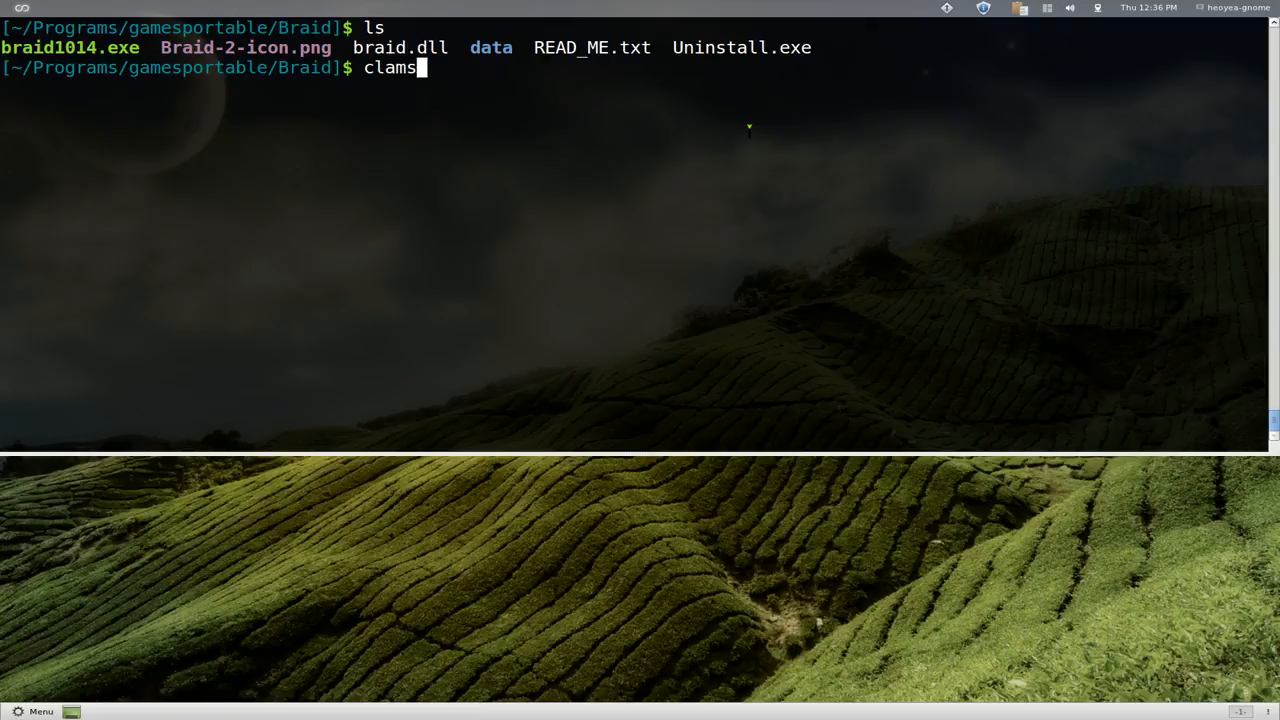
text(can)
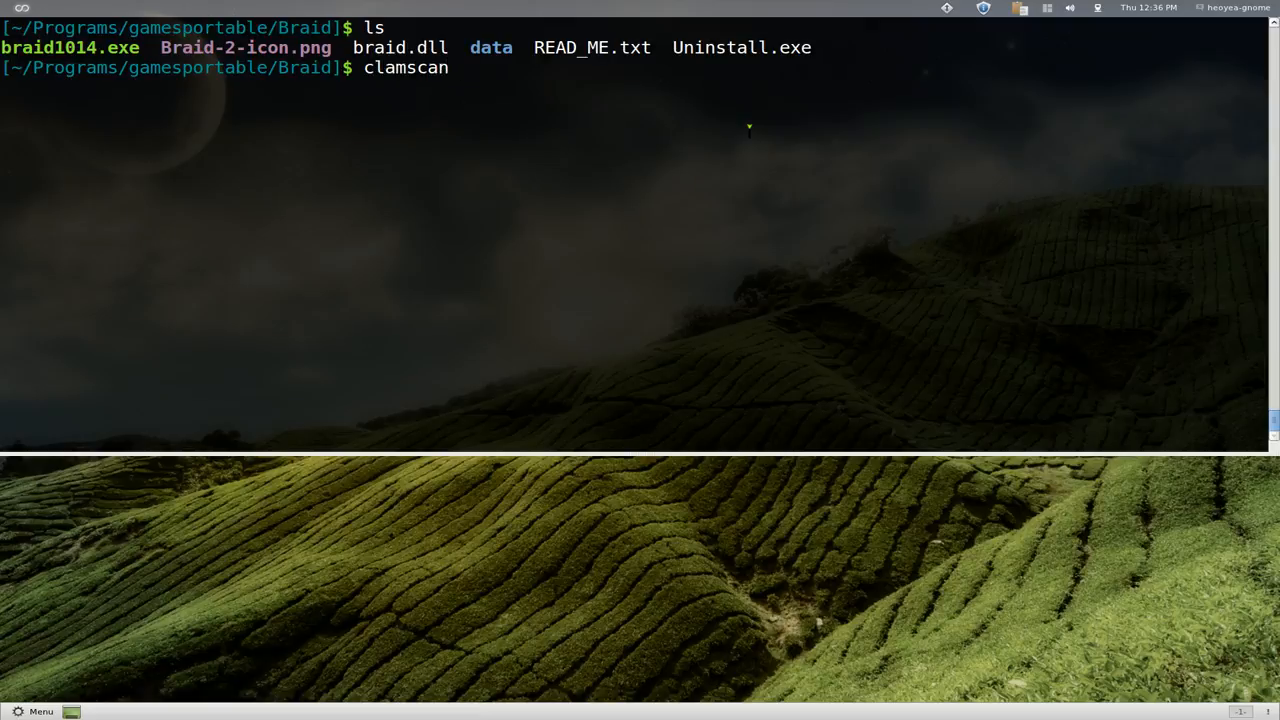
text(-r)
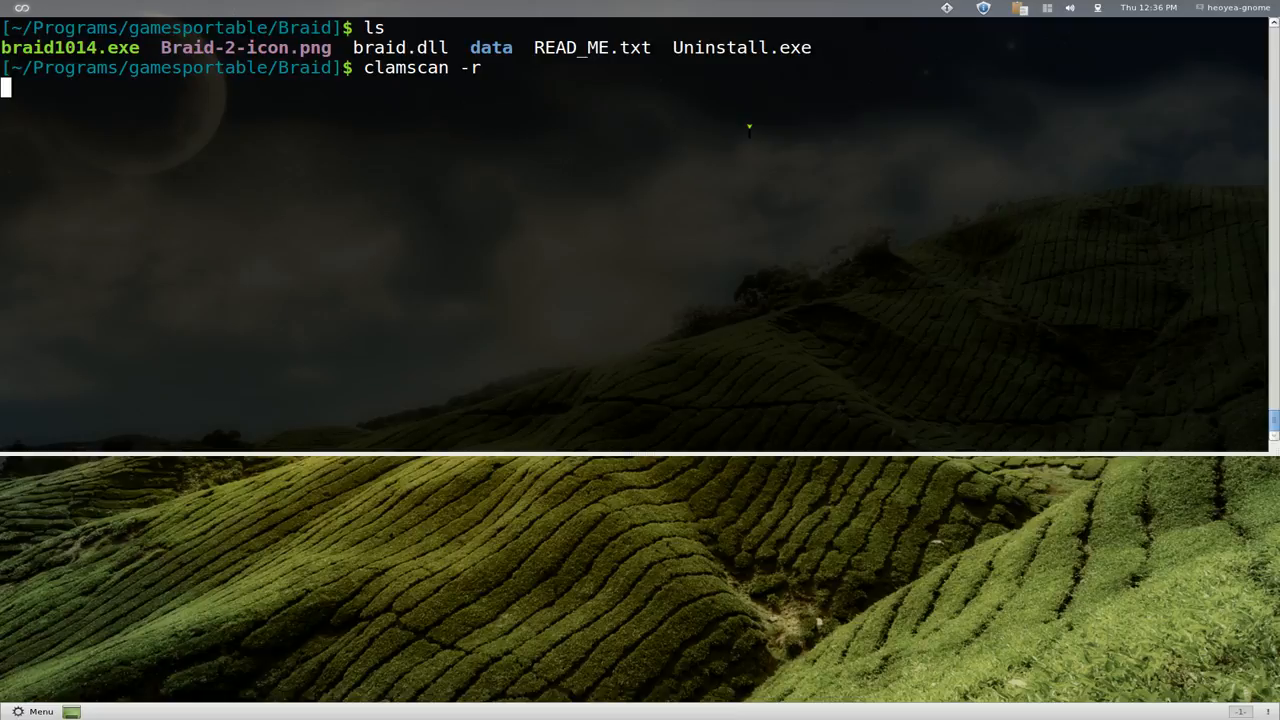
key(Return)
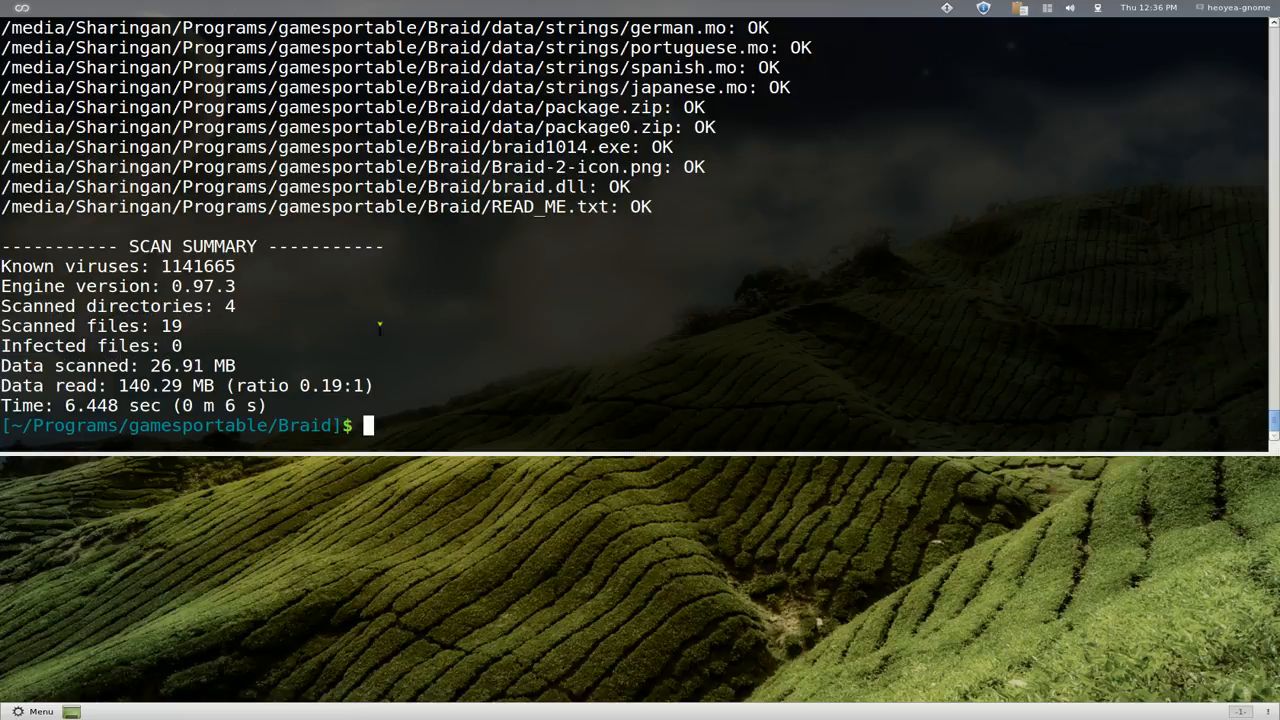
mouse_move(324, 330)
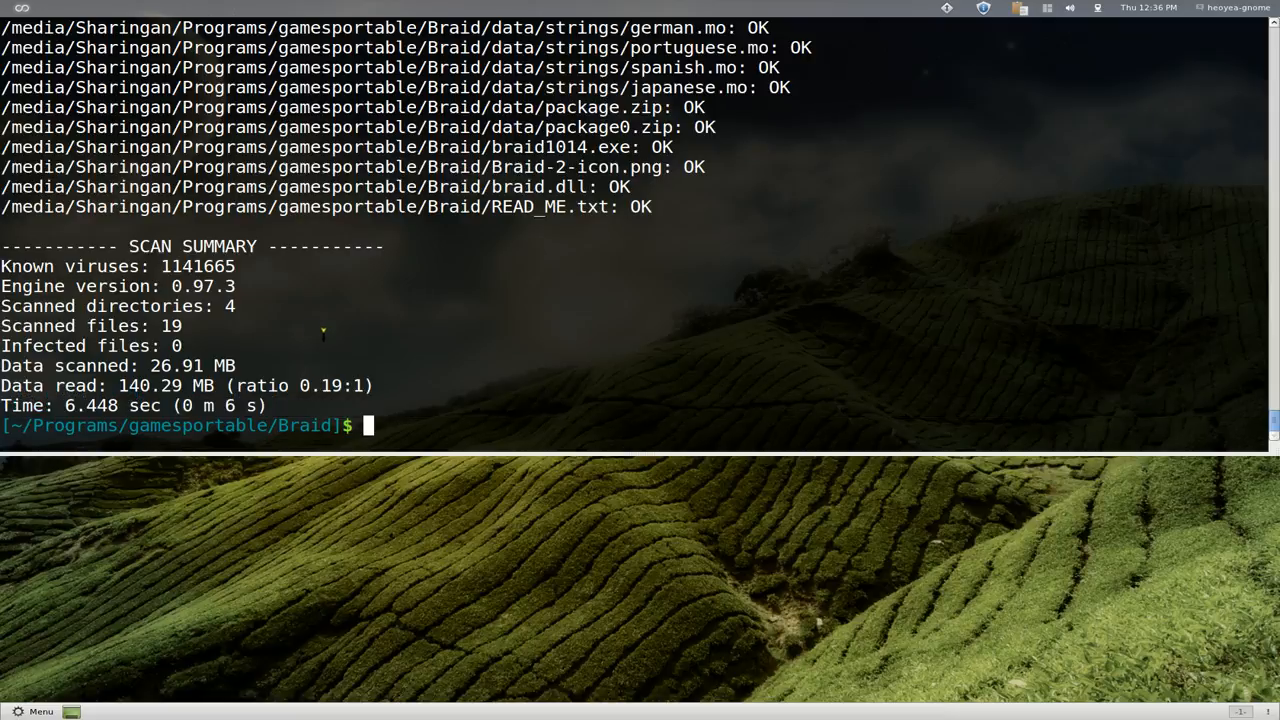
mouse_move(660, 304)
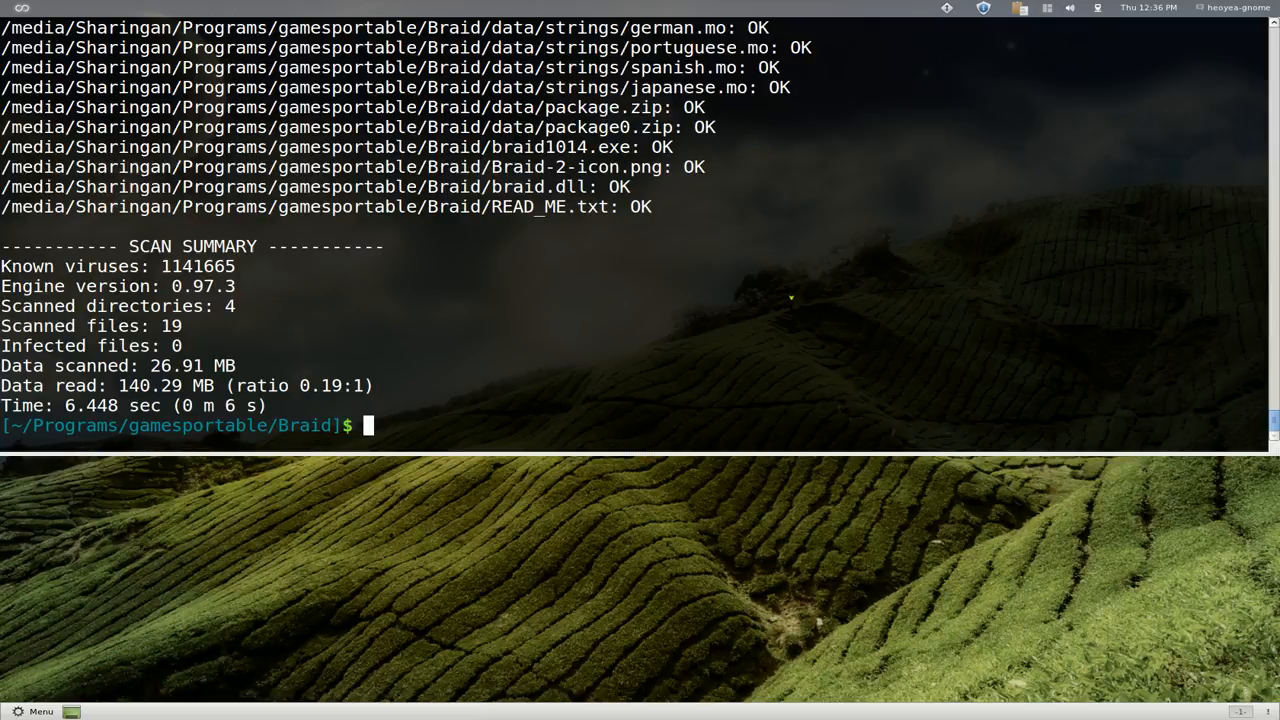
- Run 'clamscan -r -i' so only infected files print, again 19 scanned and 0 infected
text(clamscan -r)
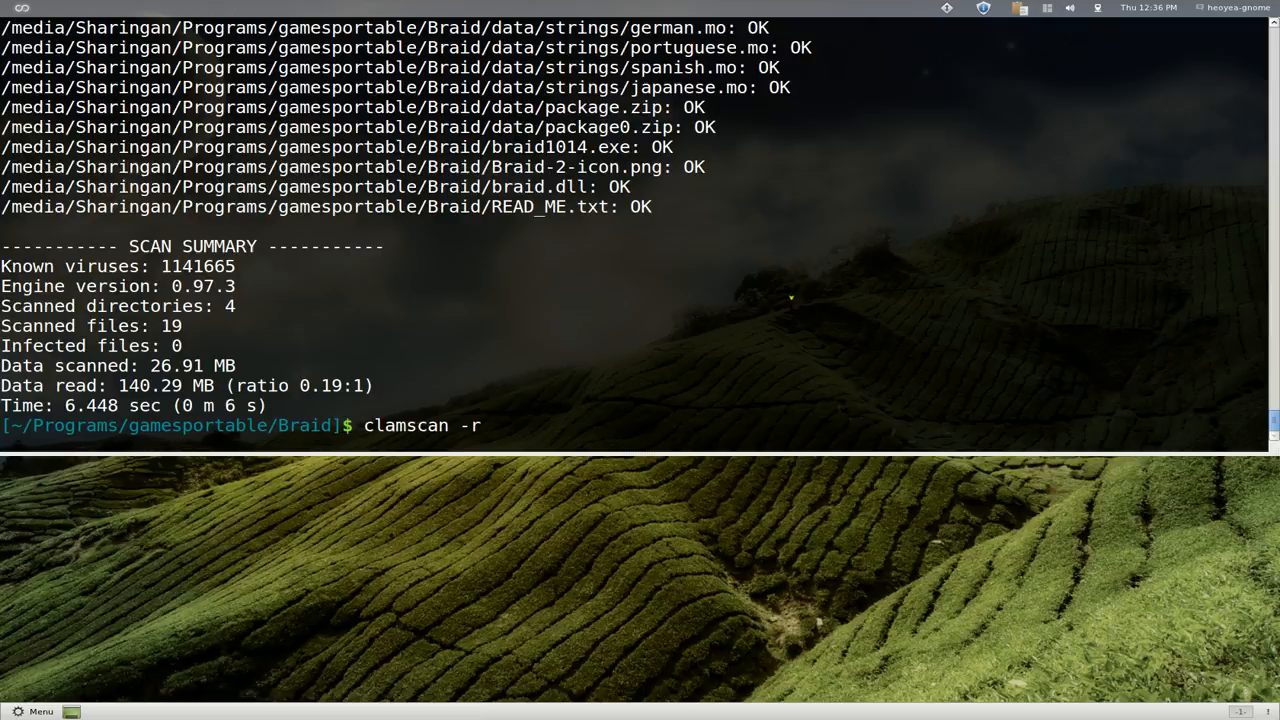
mouse_move(484, 424)
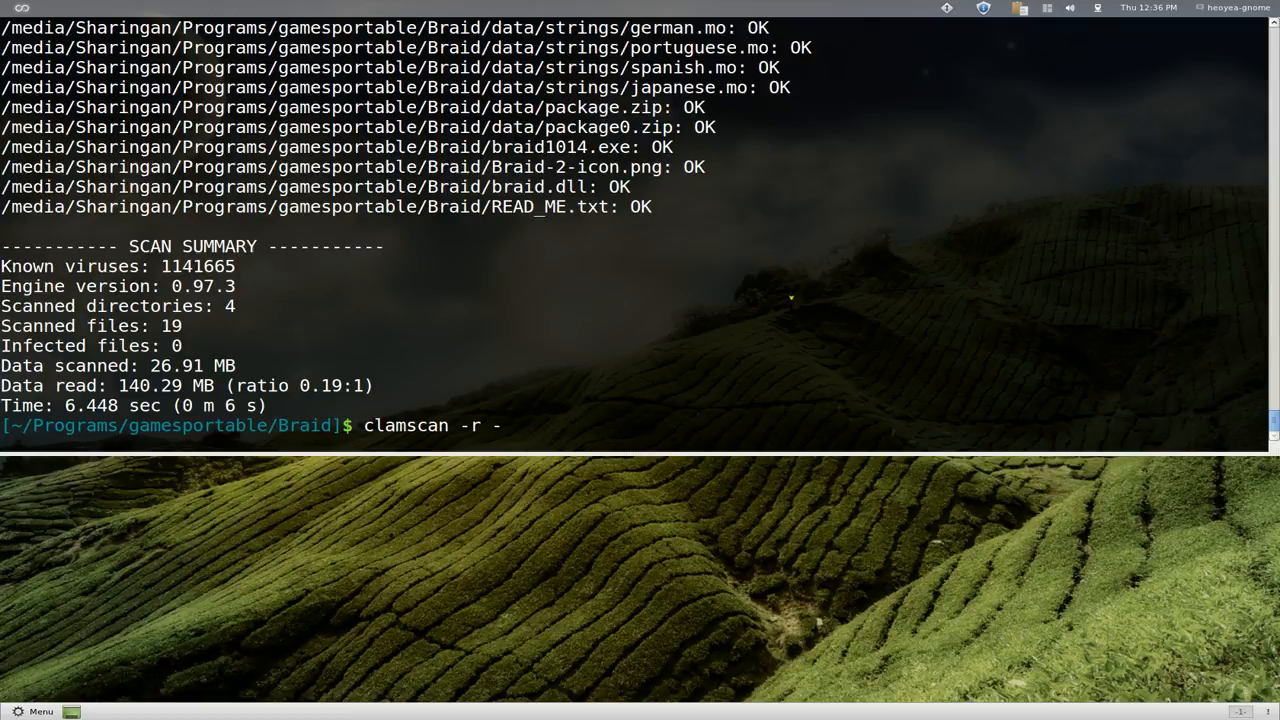
text(i)
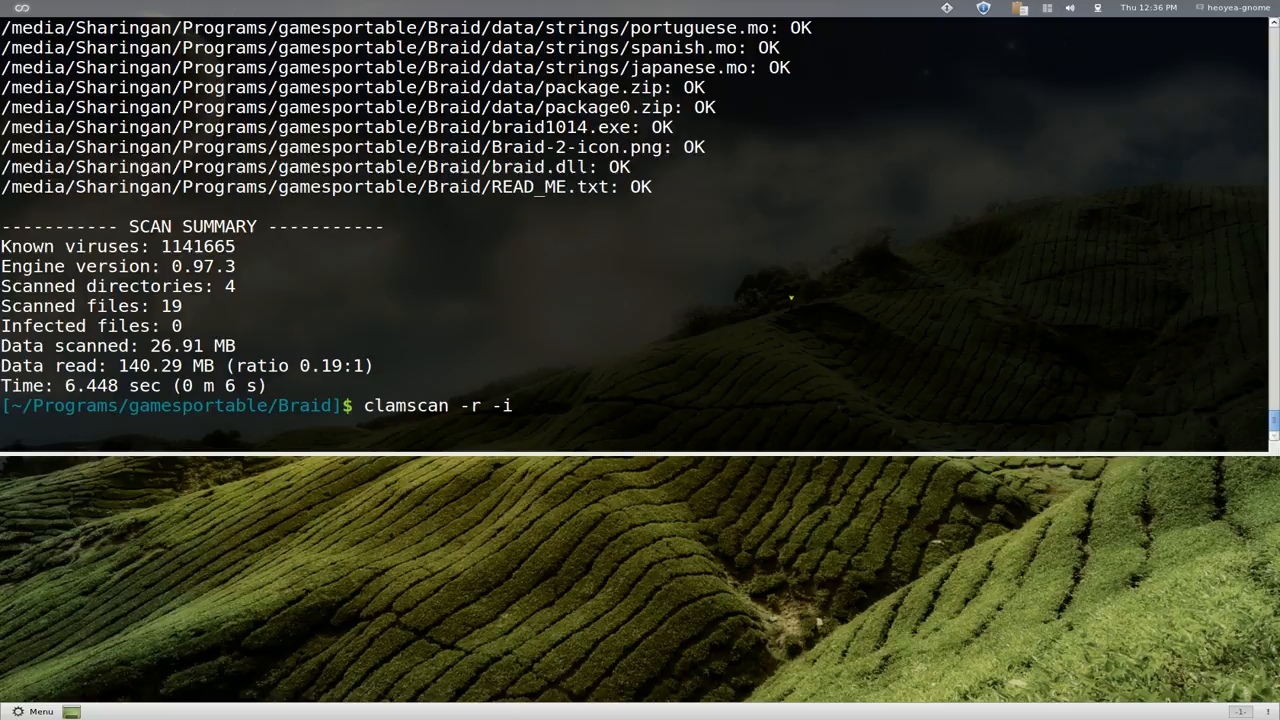
key(Return)
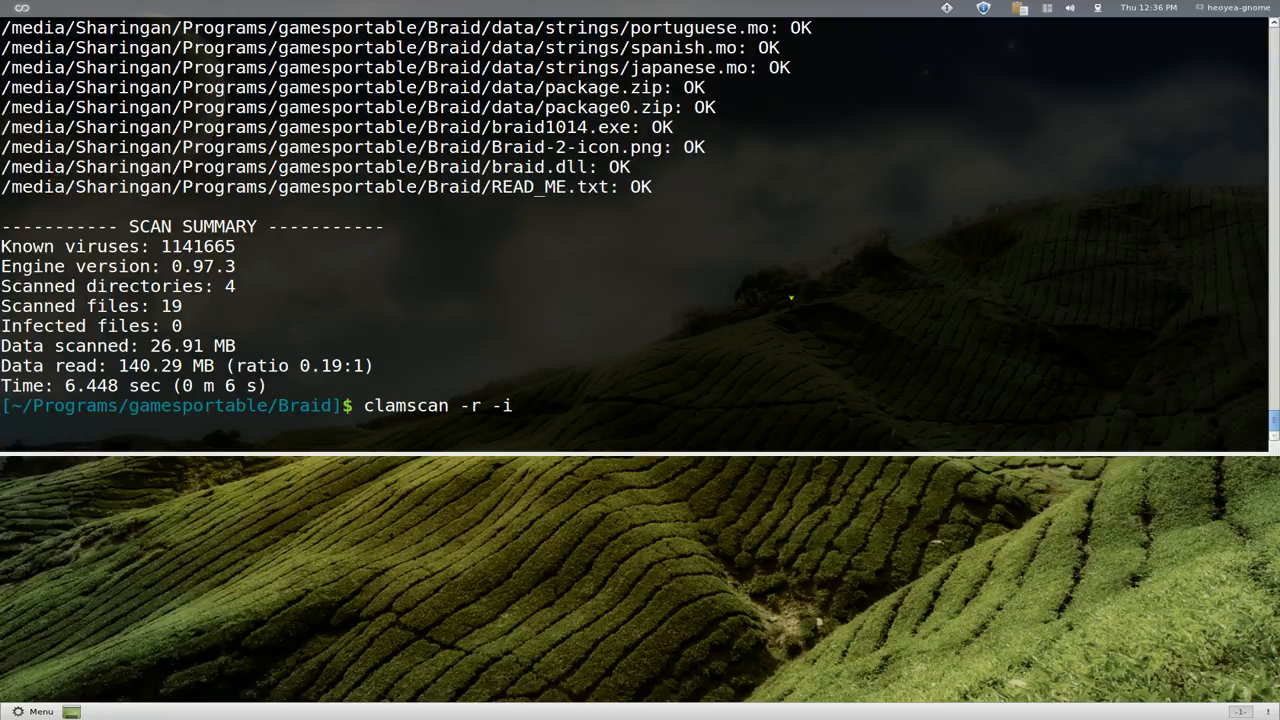
key(Return)
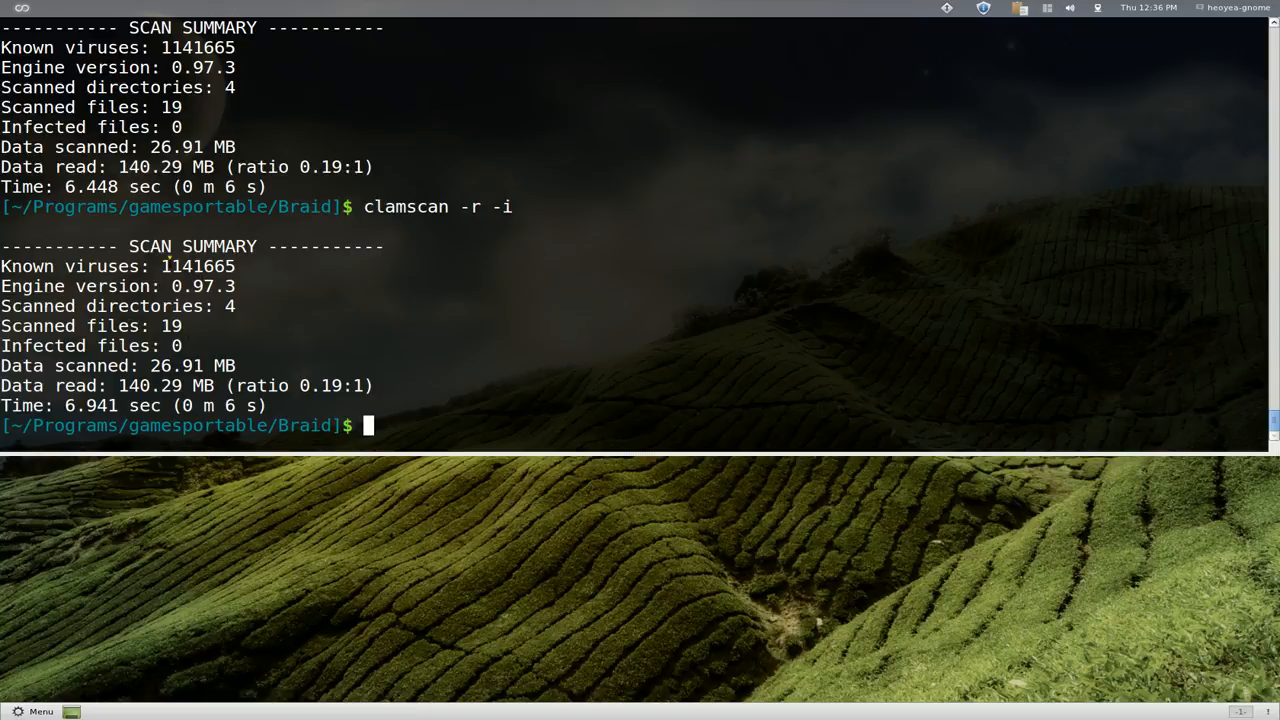
mouse_move(460, 356)
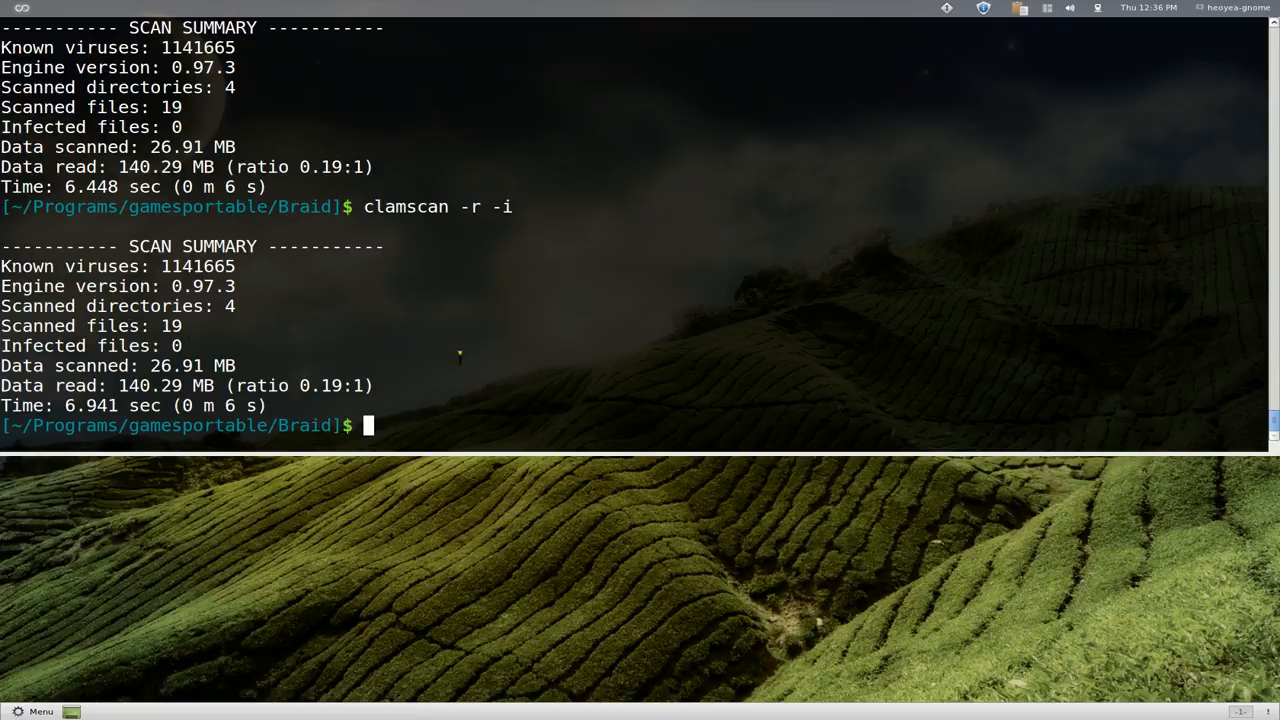
mouse_move(764, 336)
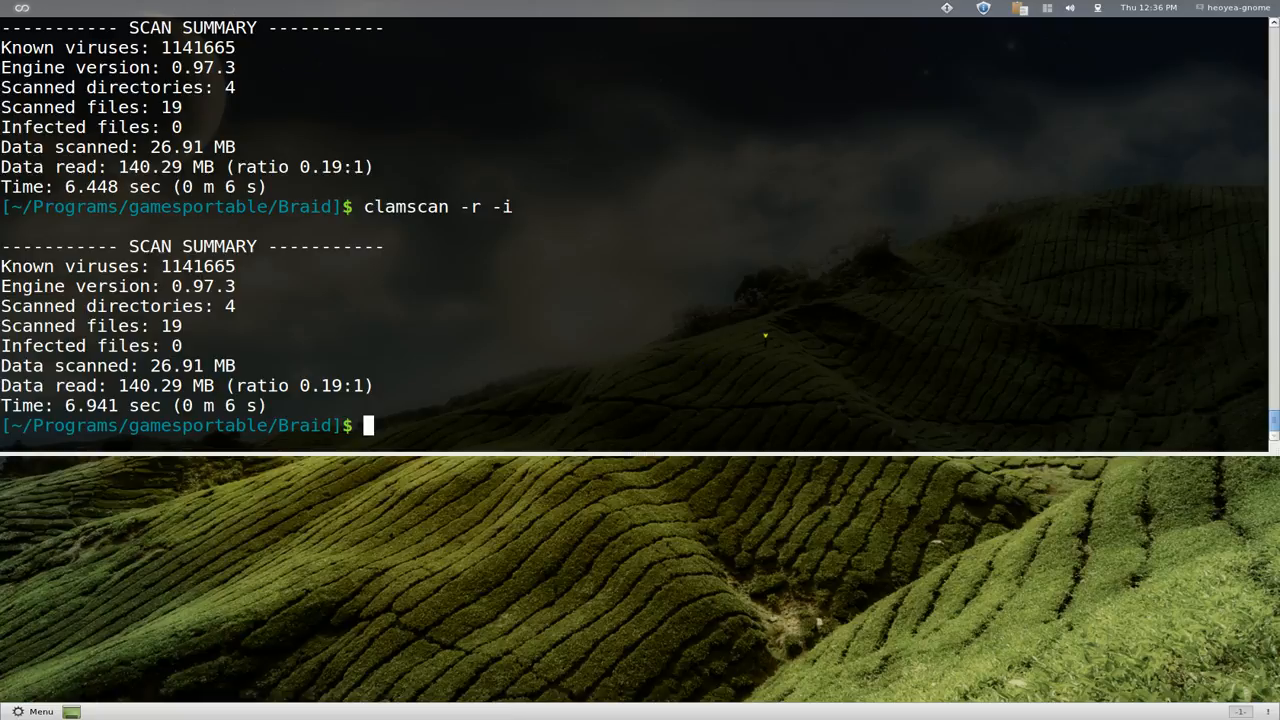
text(clamscan -r -i)
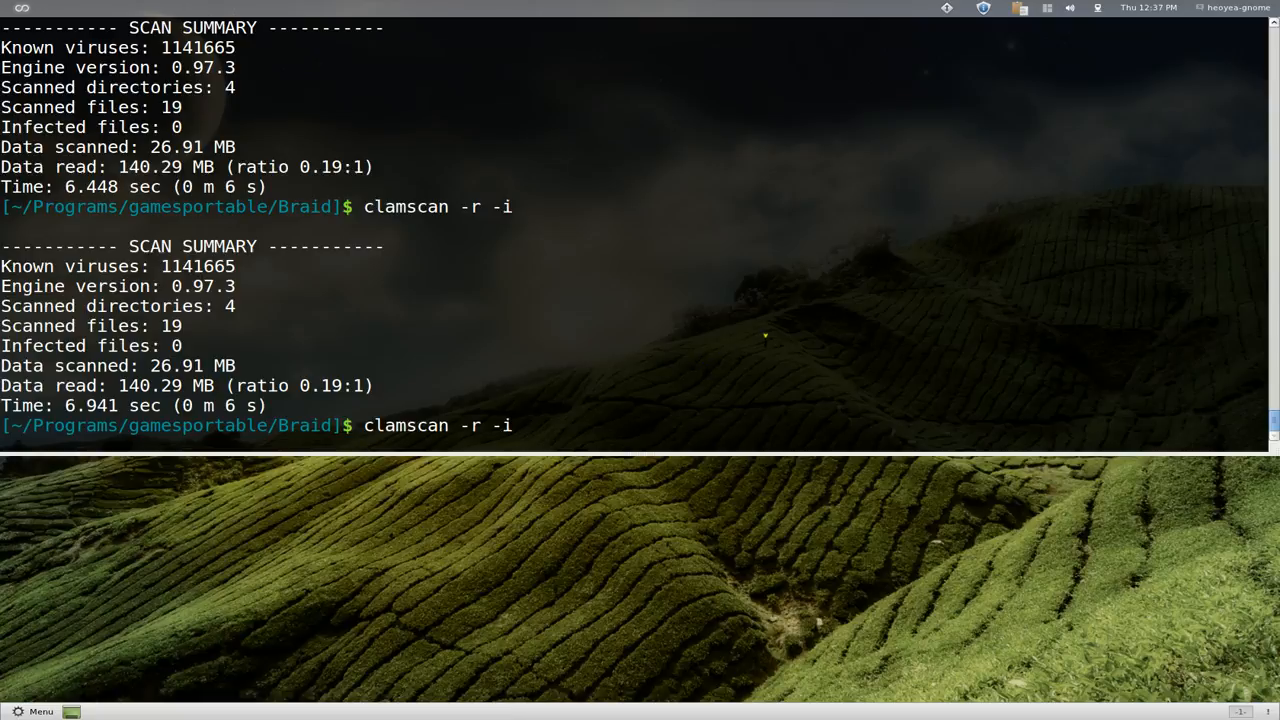
- Run 'clamscan -r -i --bell' for an audible alert, then clear the terminal screen
text(--bell)
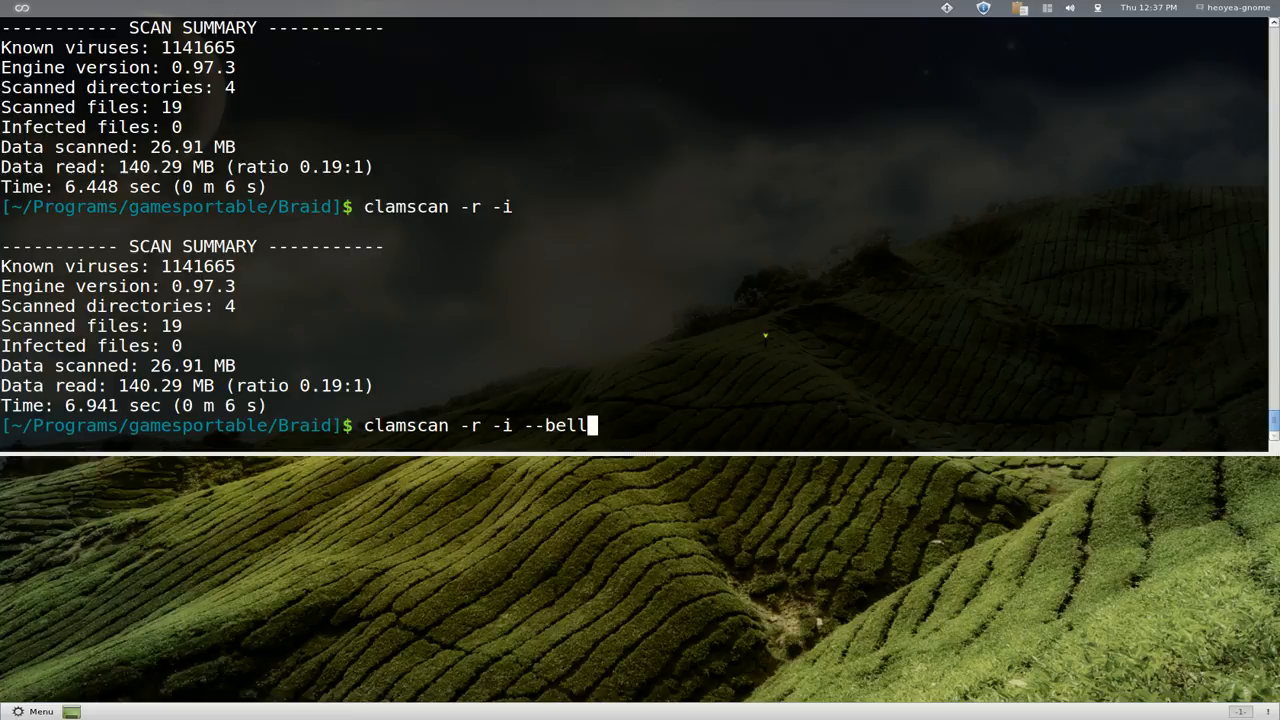
key(Return)
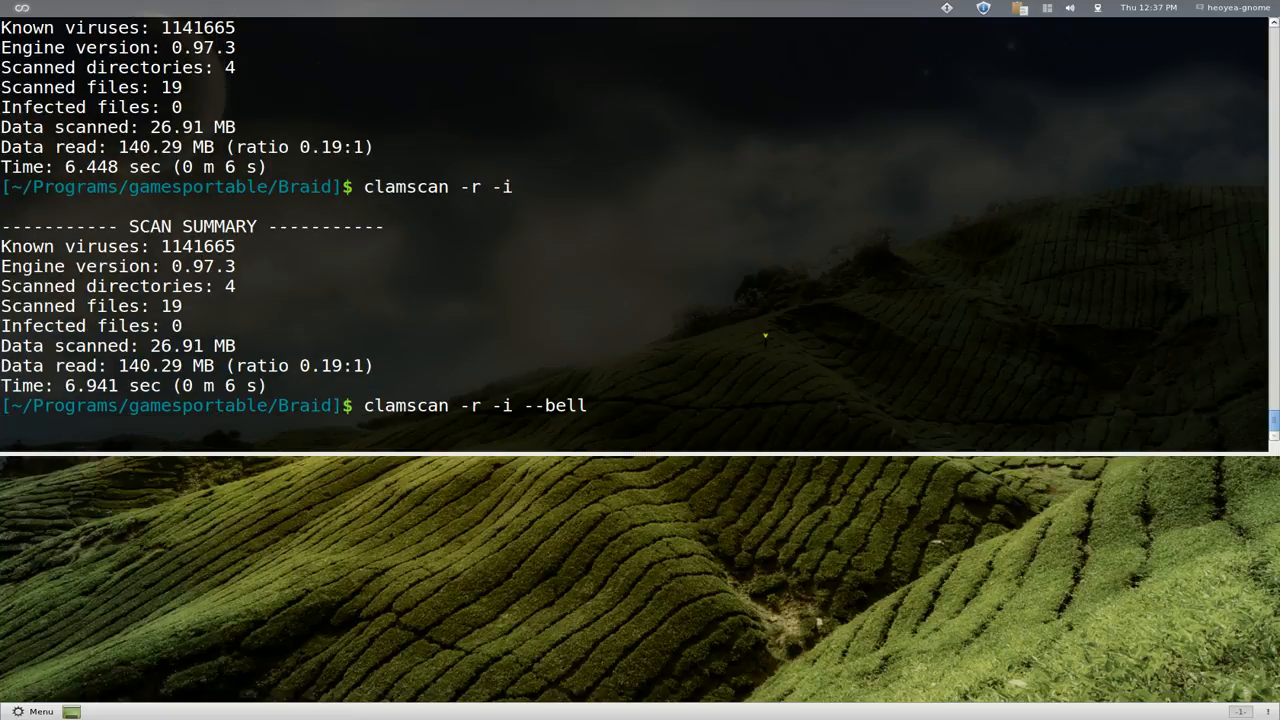
key(Return)
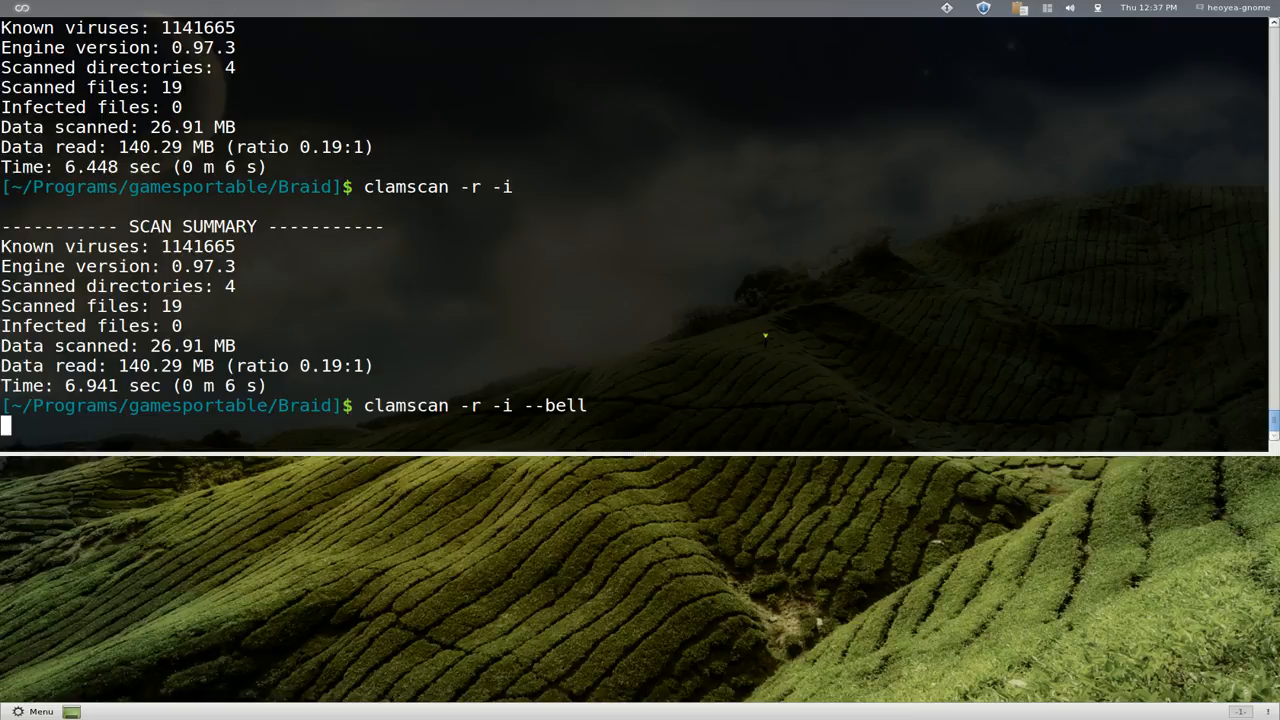
key(Return)
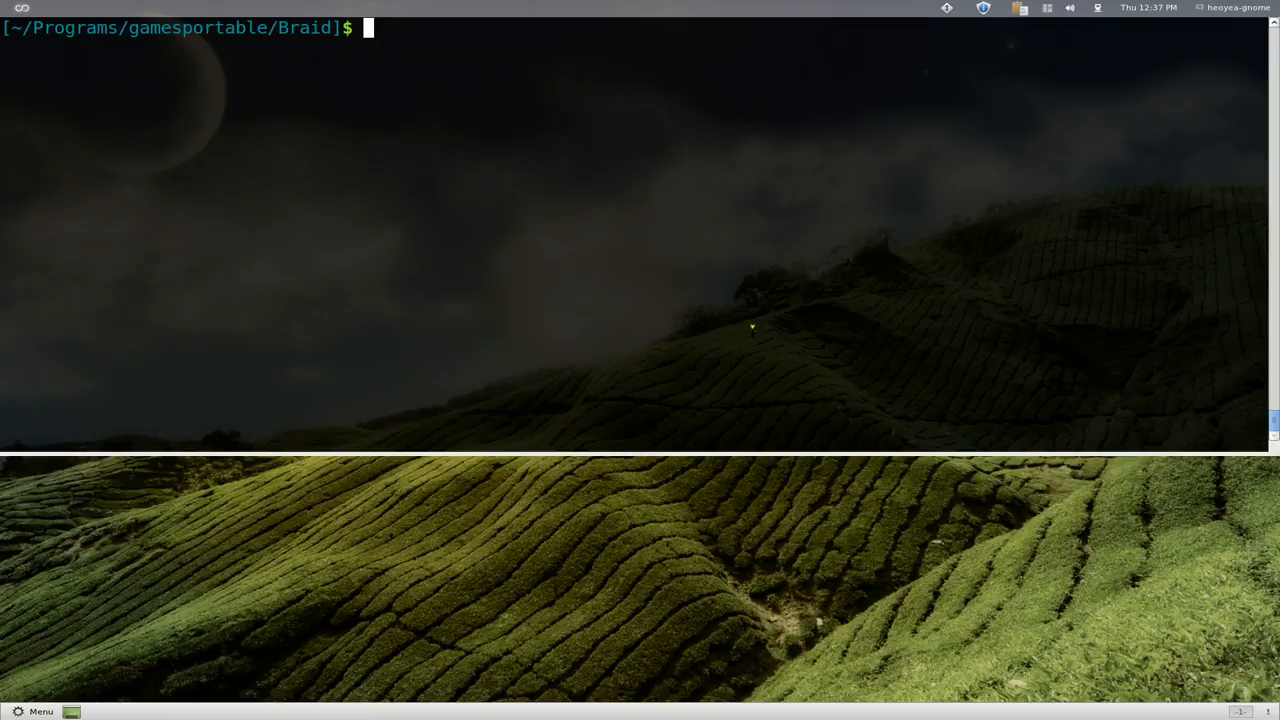
- List the folder, scan braid1014.exe alone with clamscan via Tab completion, then clear the screen
text(ls)
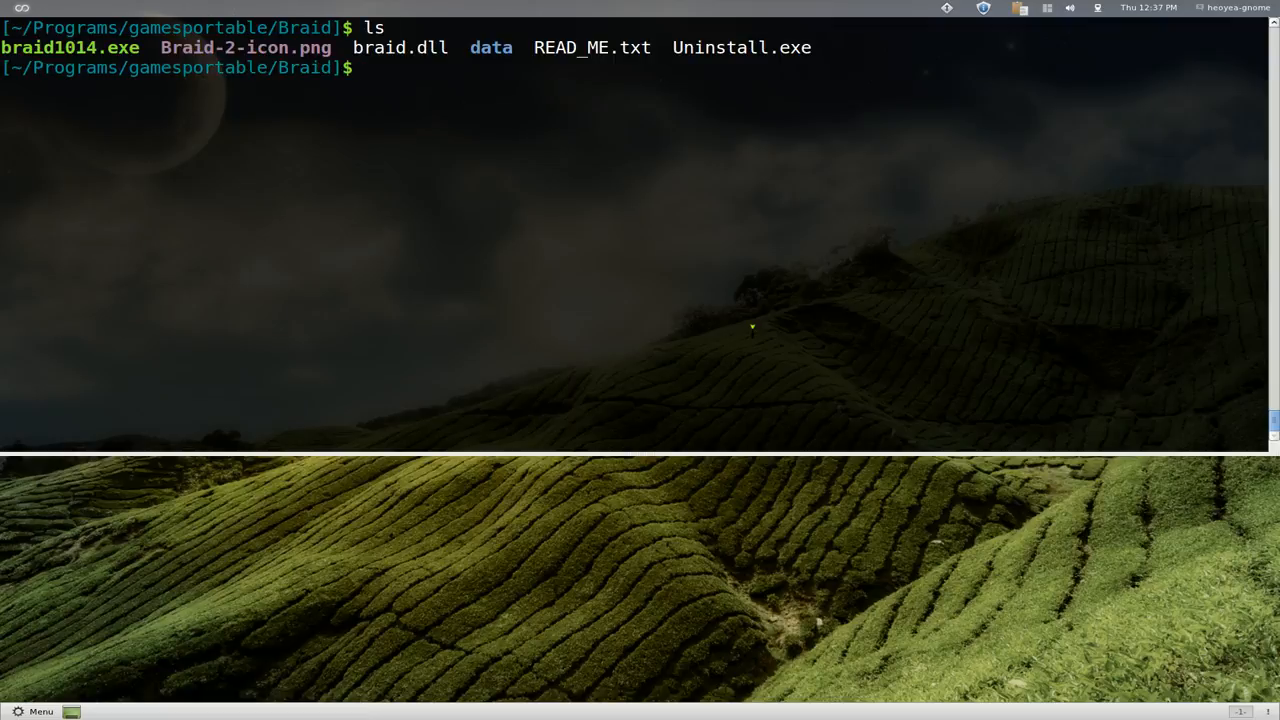
text(cla)
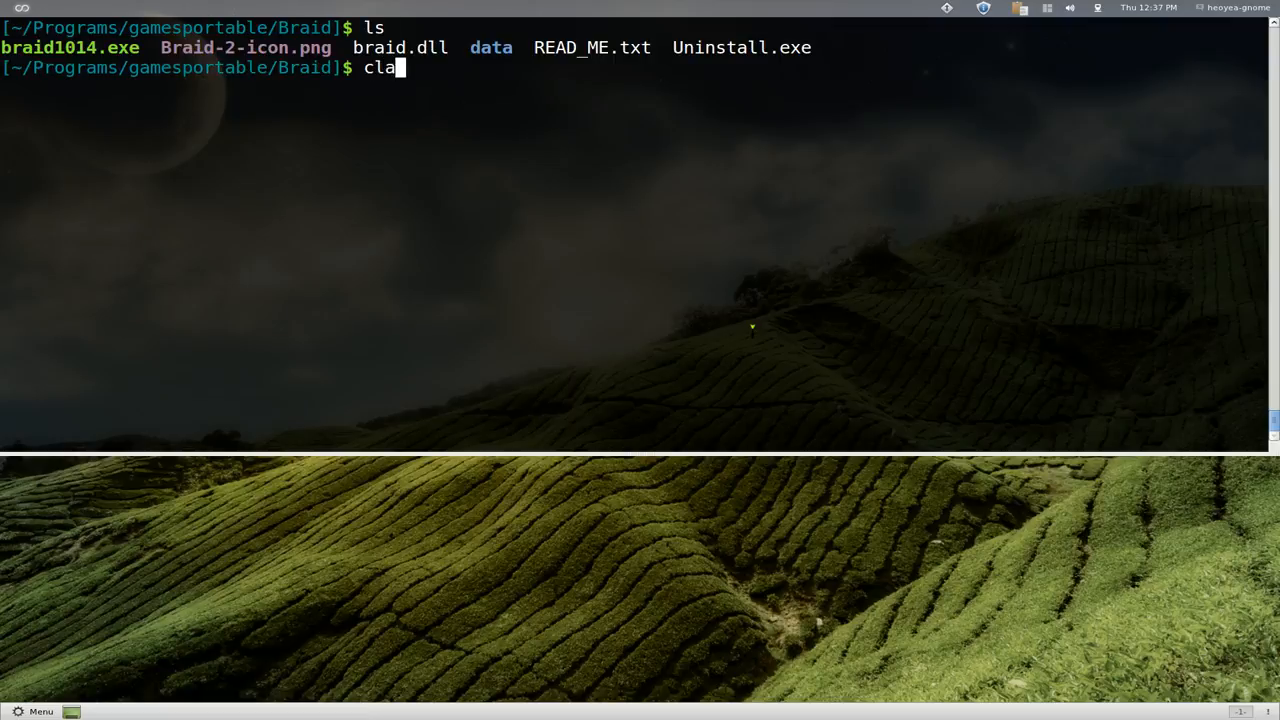
text(mscan)
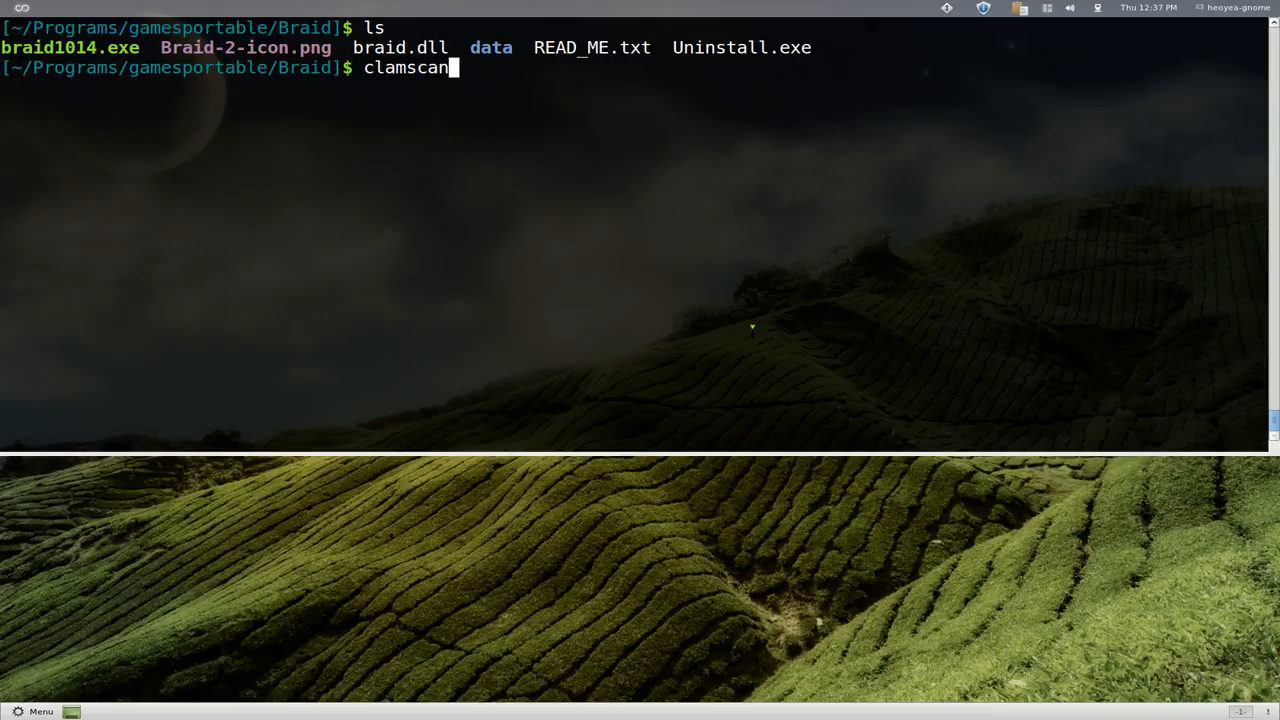
text(bri)
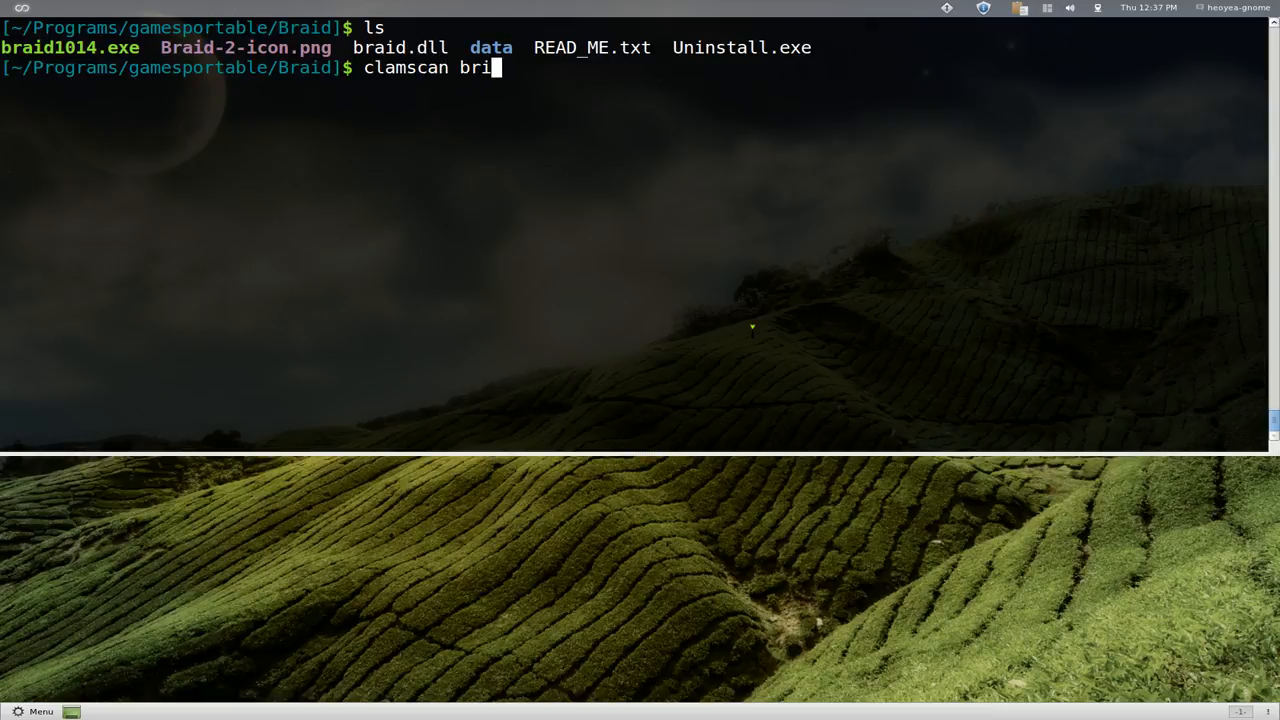
text(d)
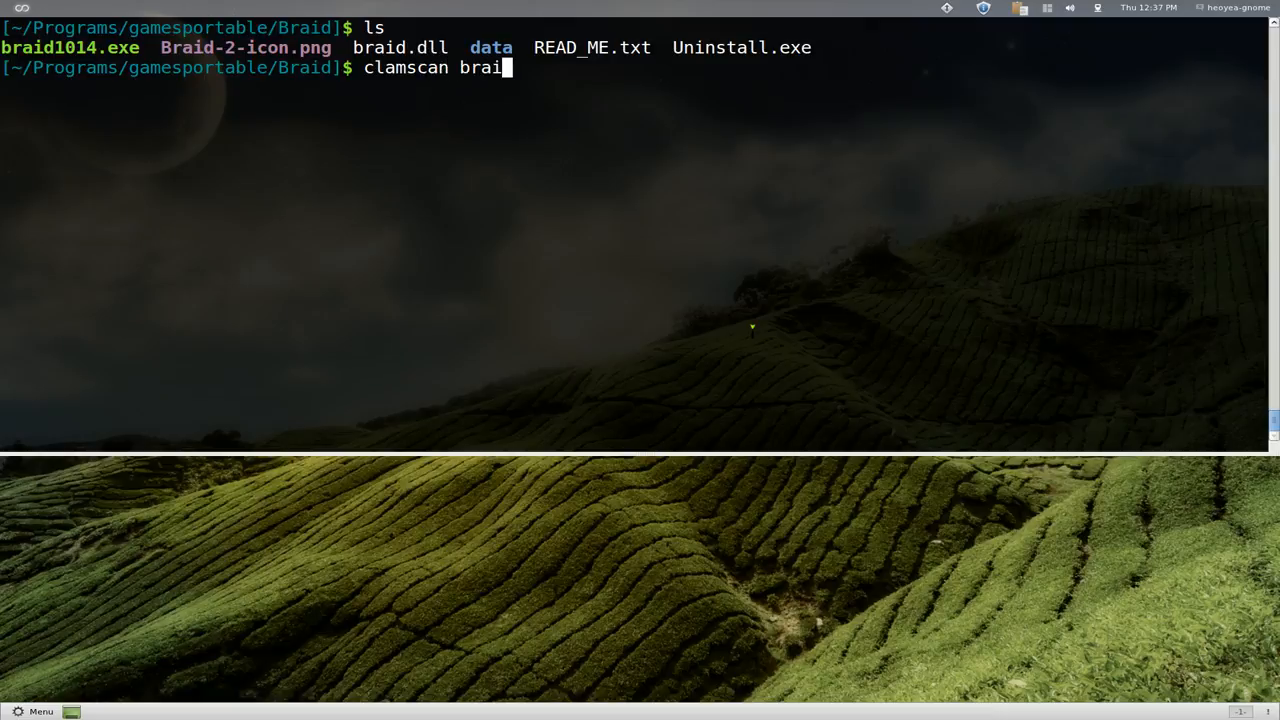
key(Tab)
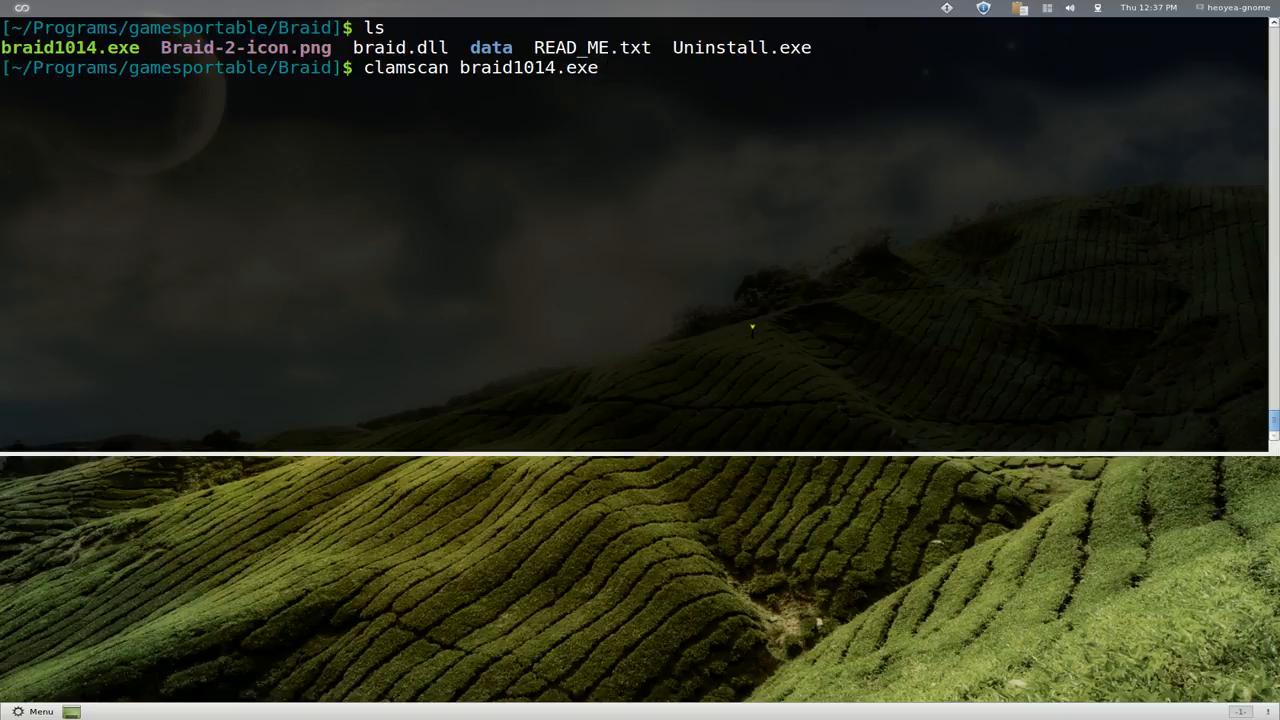
key(Return)
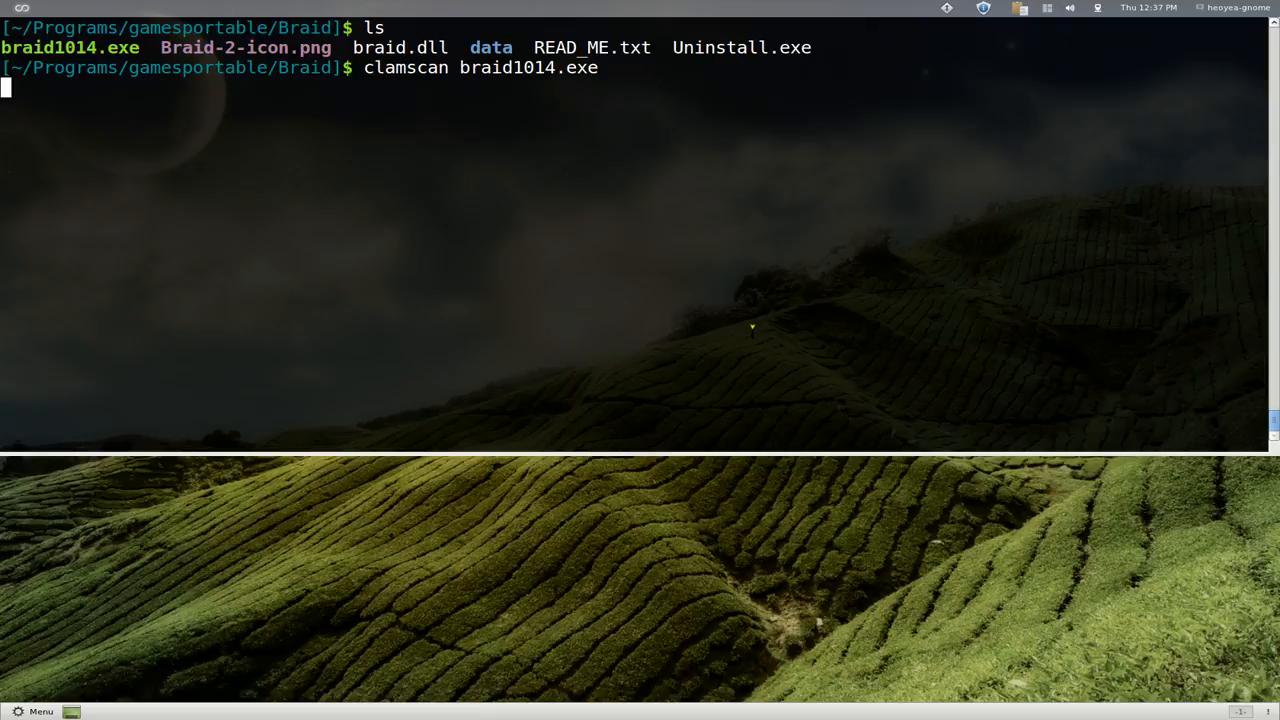
key(Return)
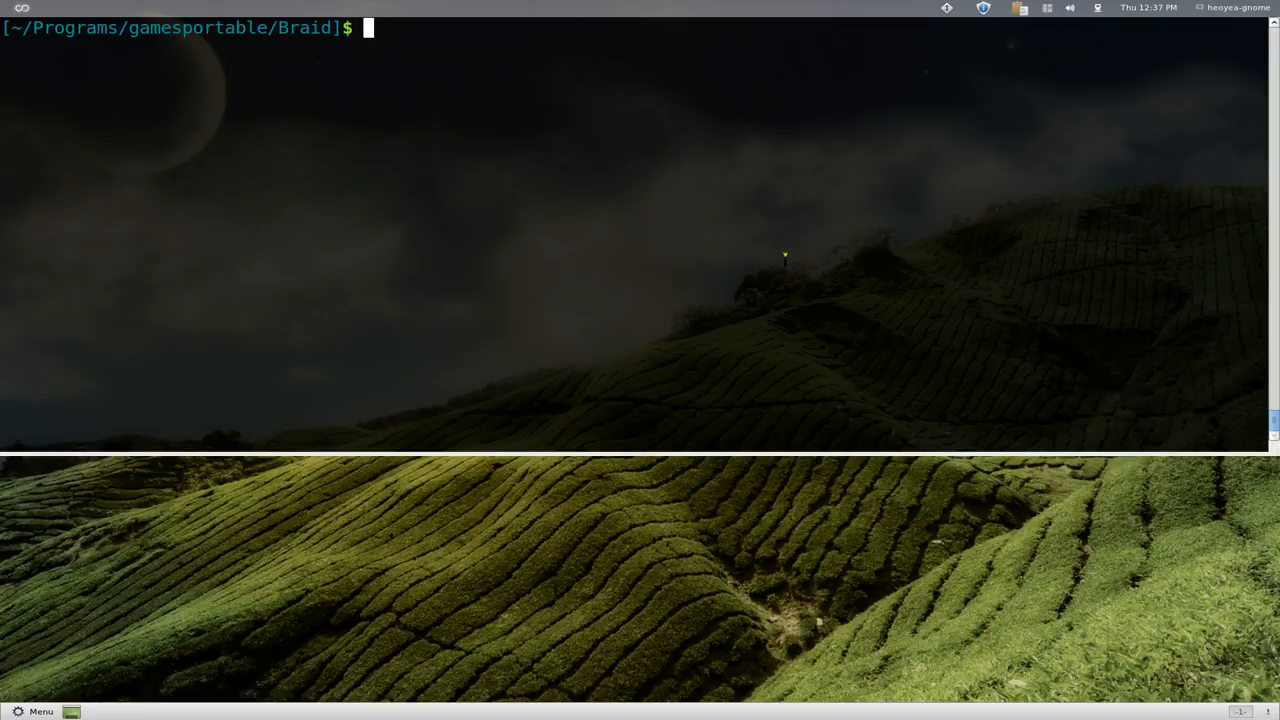
text(clamsca)
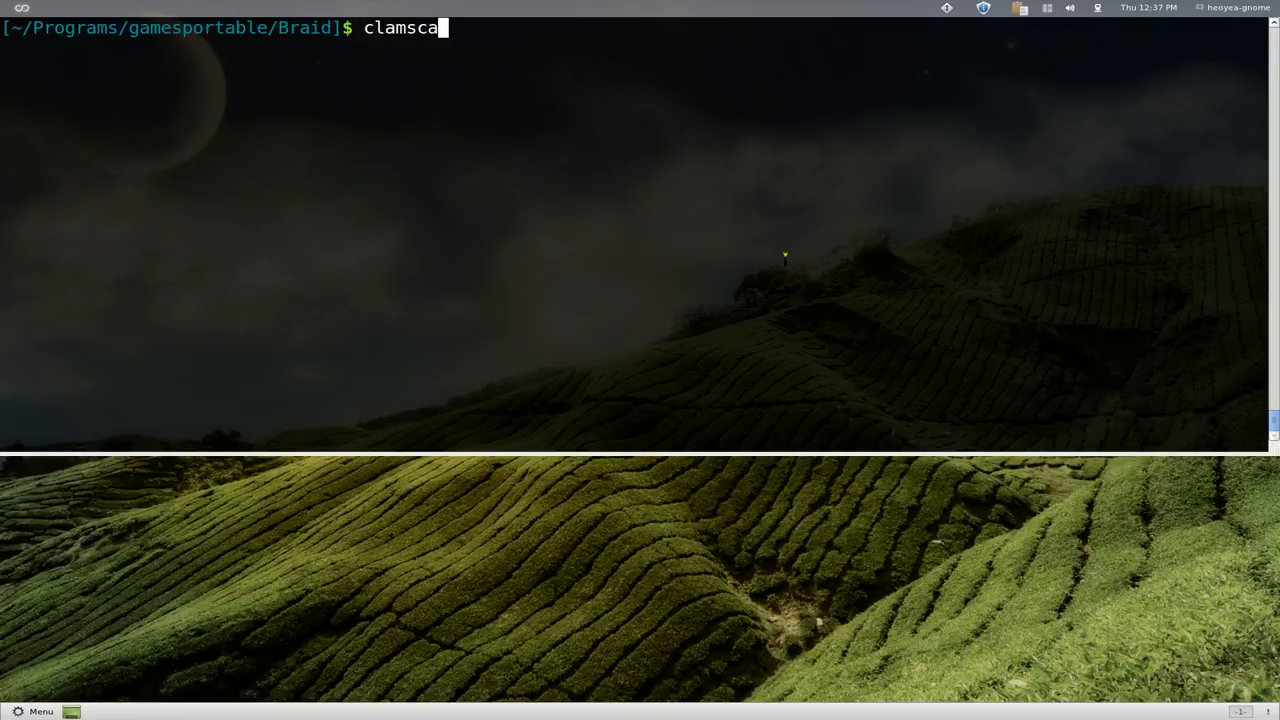
key(Return)
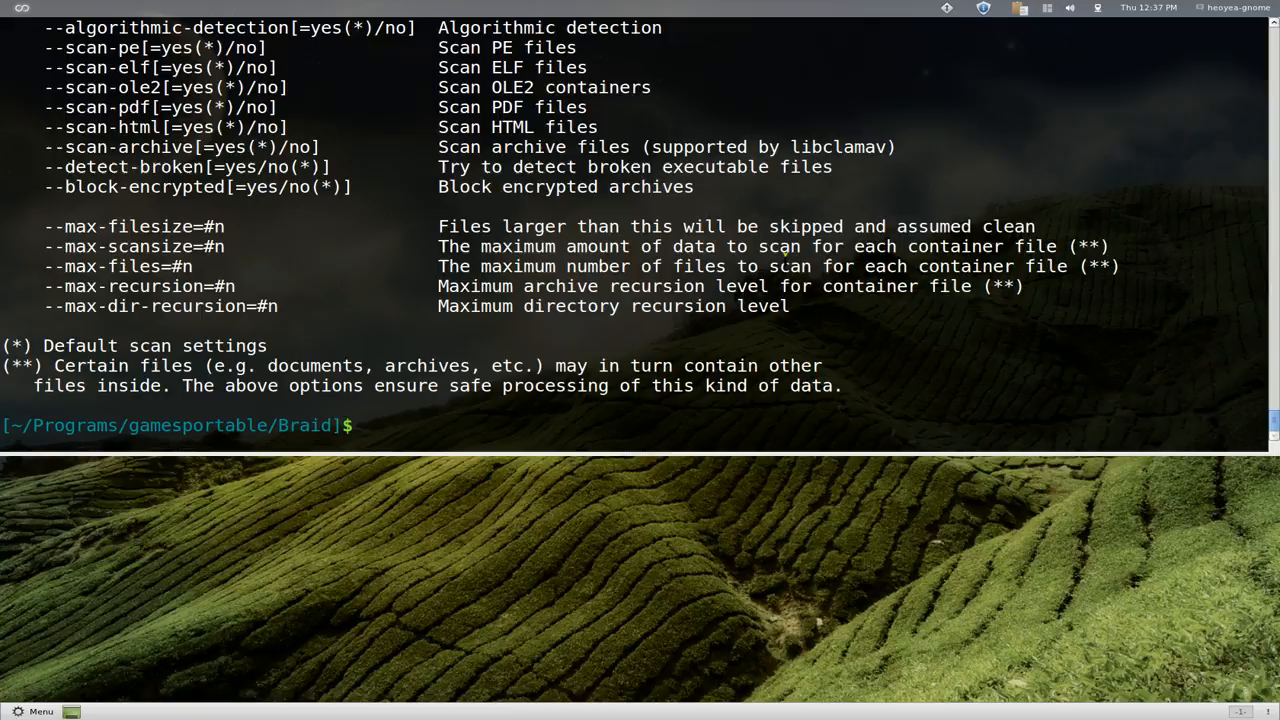
scroll(up, 3)
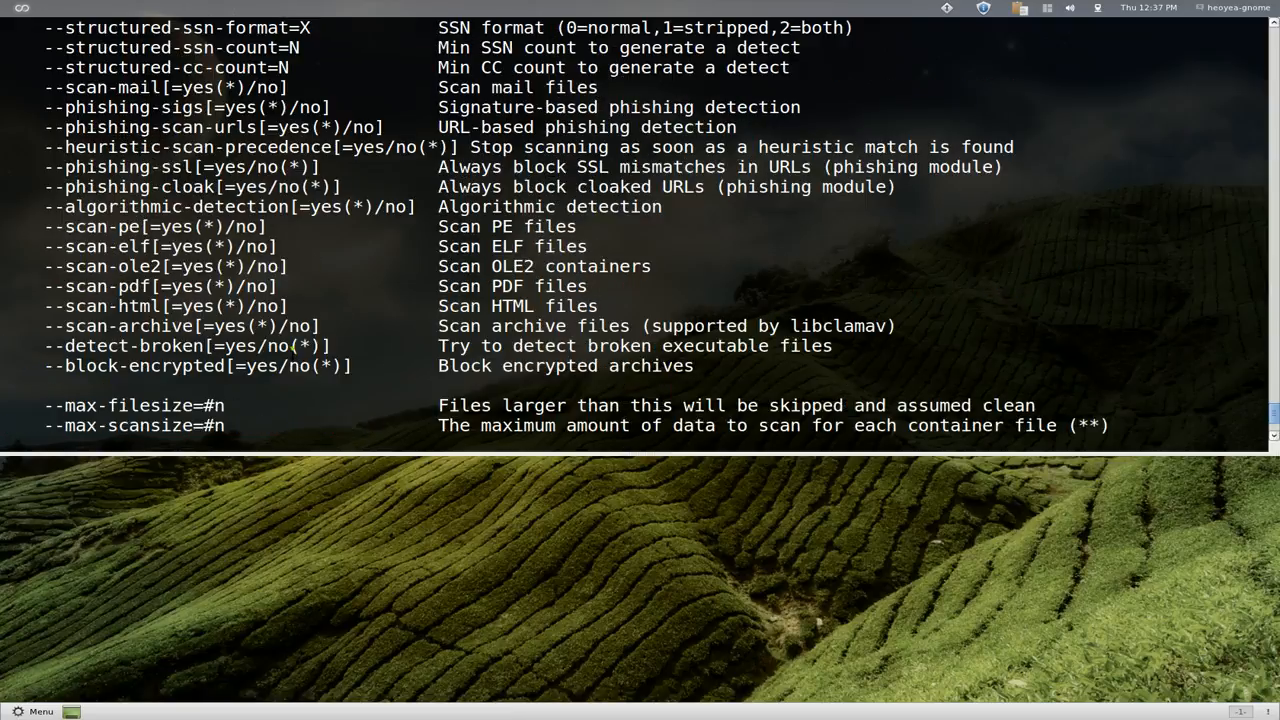
scroll(up, 3)
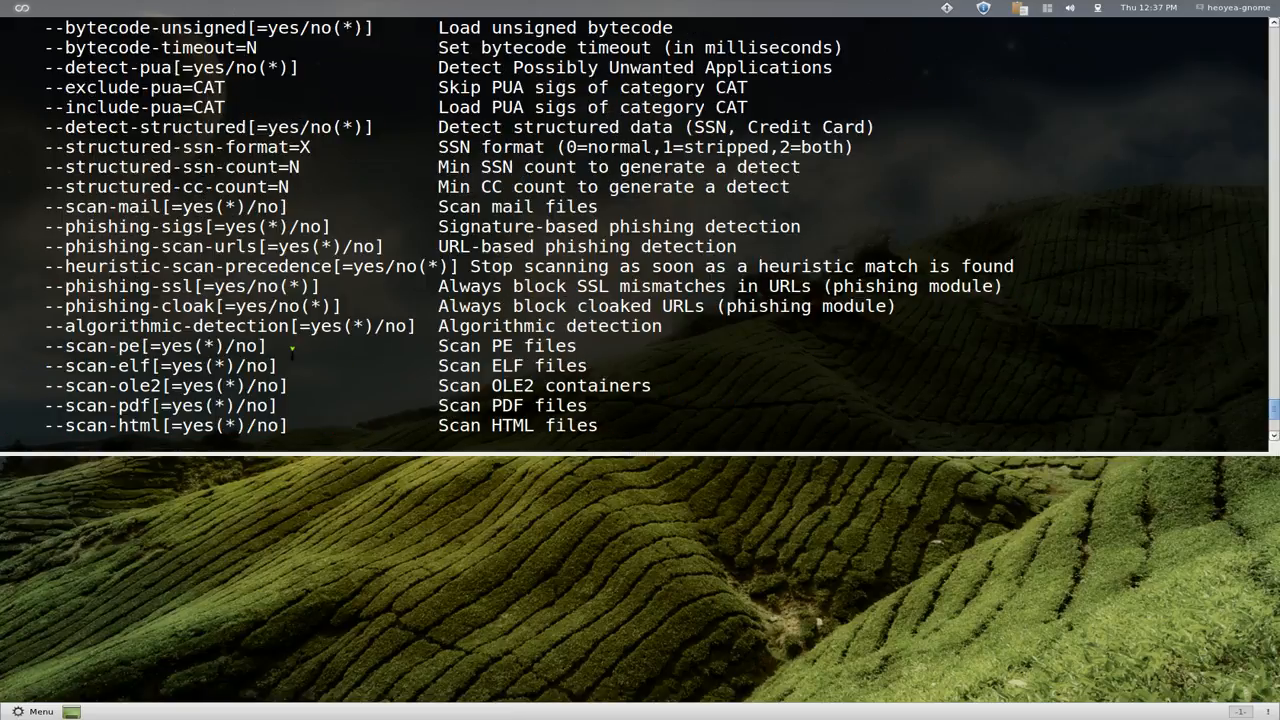
scroll(up, 3)
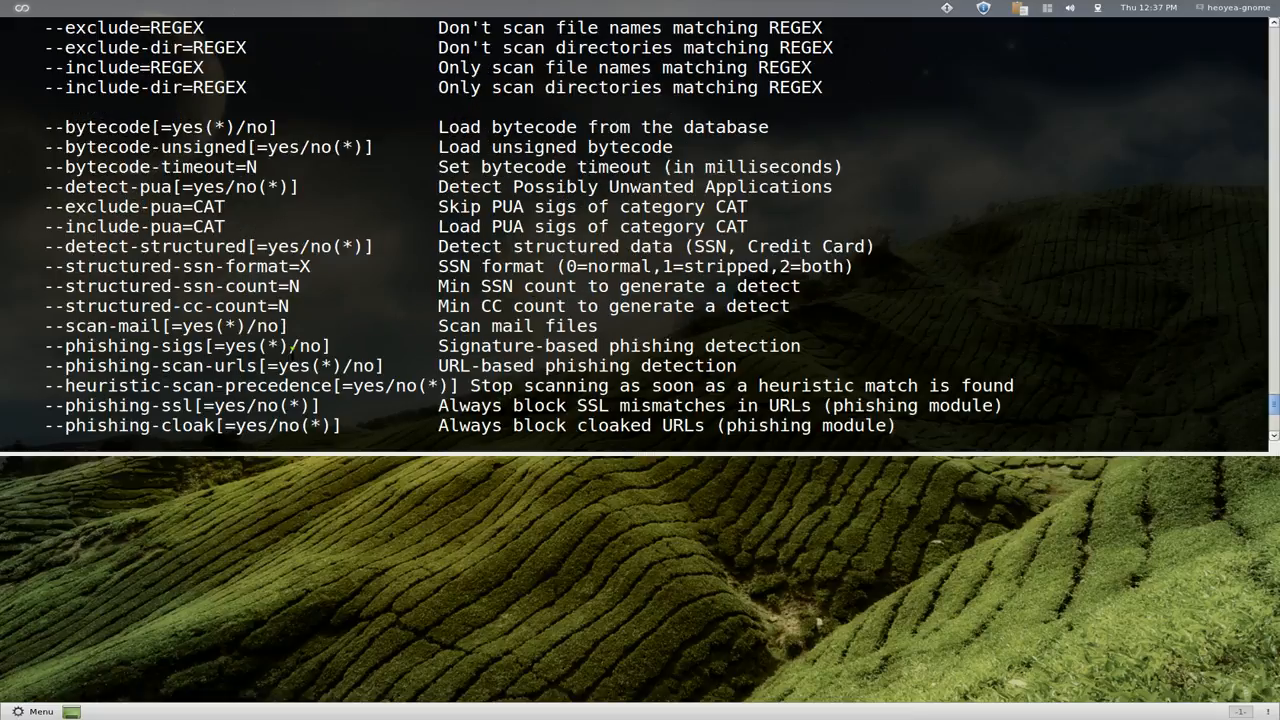
scroll(up, 3)
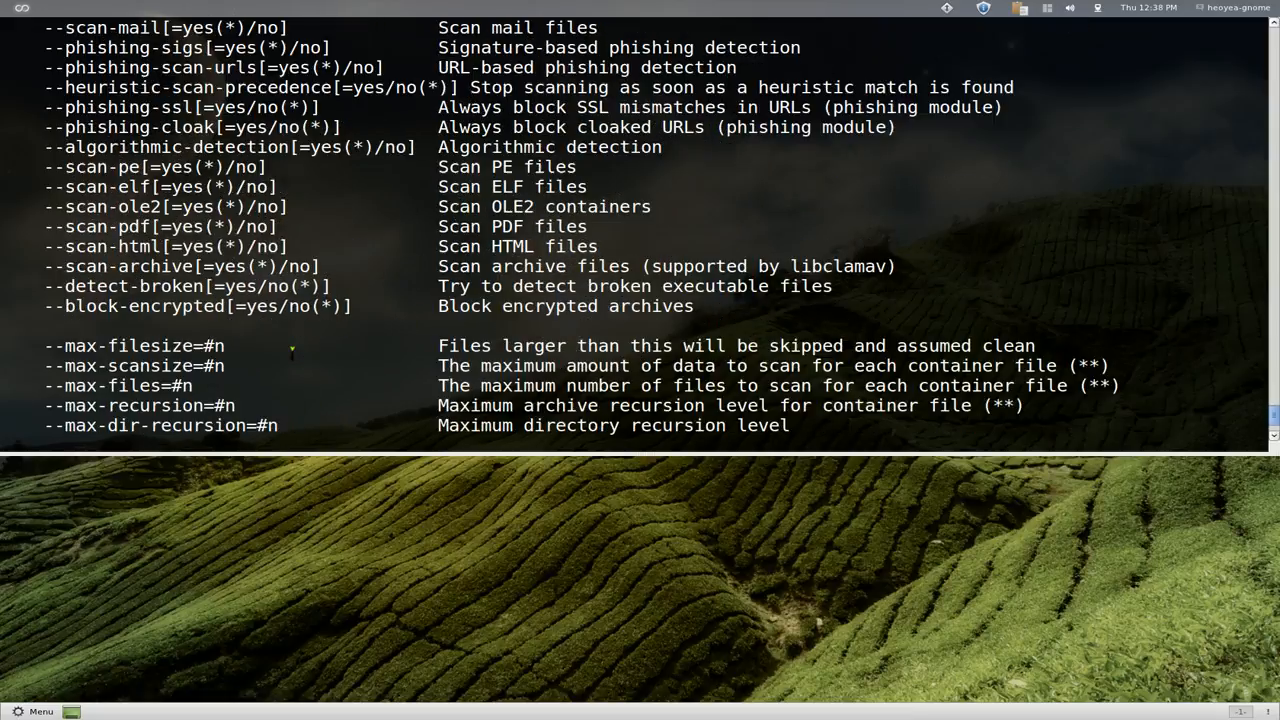
scroll(down, 3)
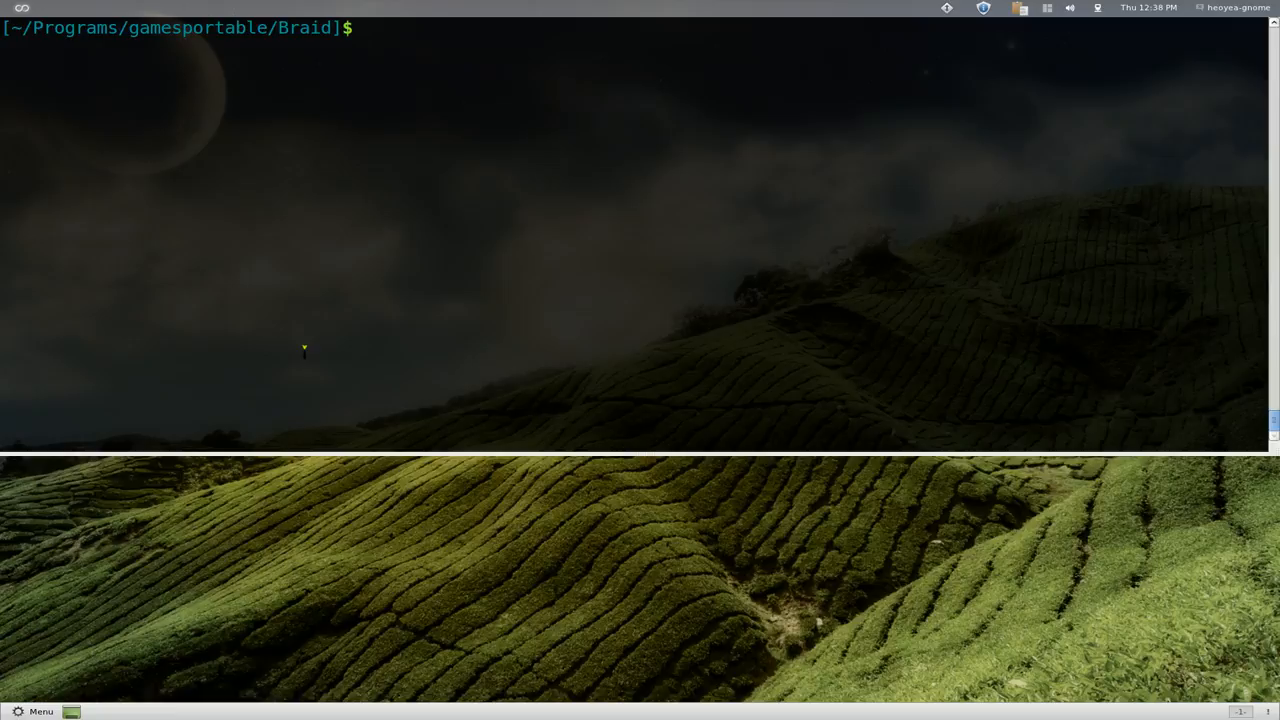
- Focus the terminal and begin a command with sudo at the Braid folder prompt
click(368, 28)
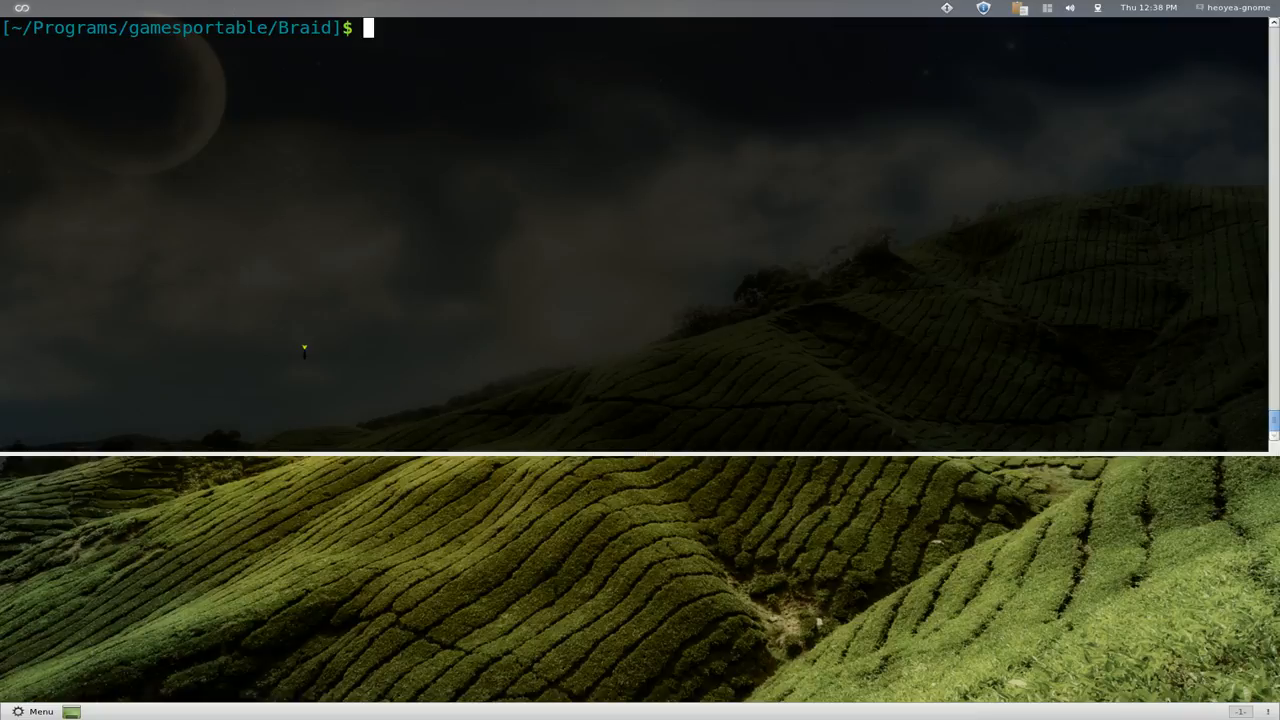
text(sudo)
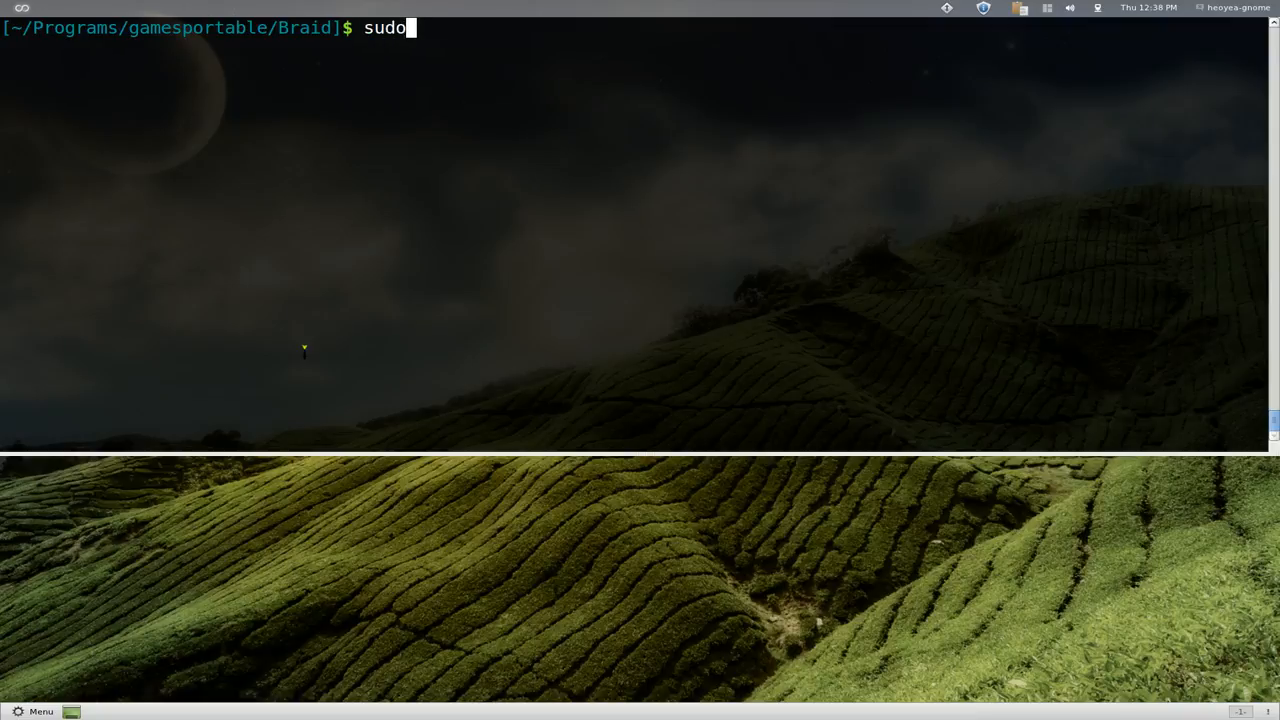
- Run 'sudo freshclam', confirming main, daily and bytecode databases are up to date
text(fl)
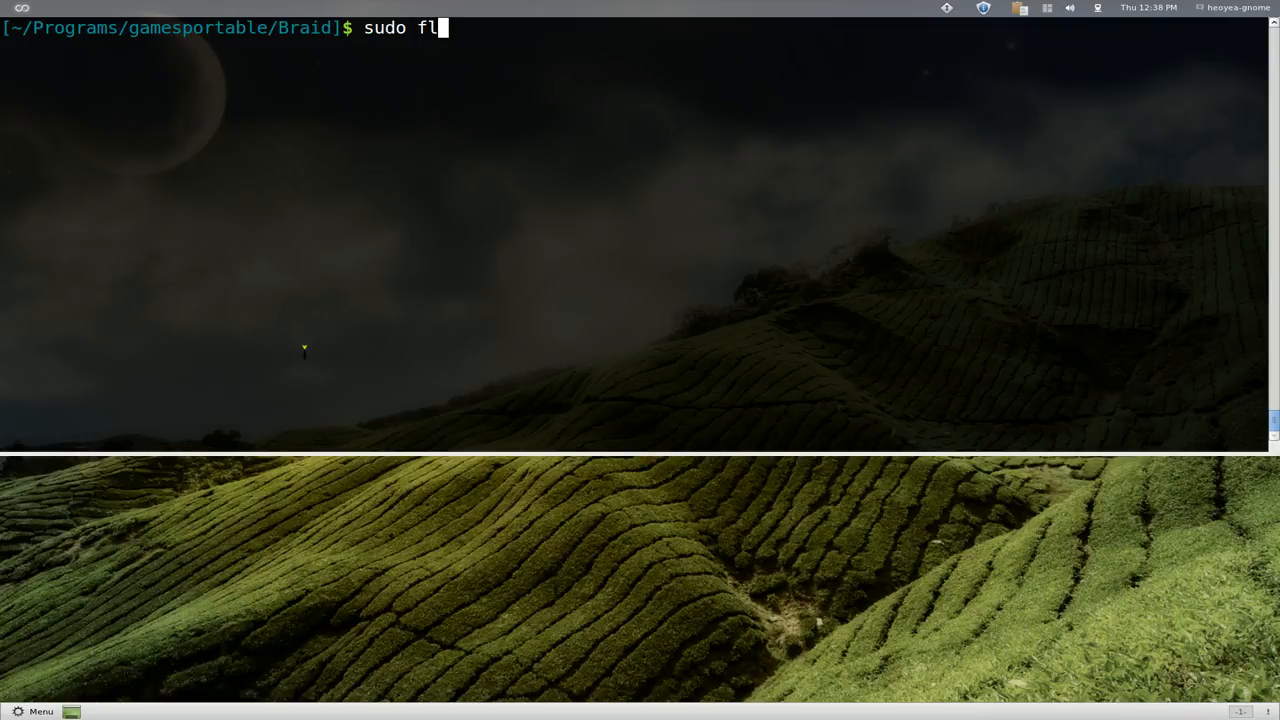
text(reshcla)
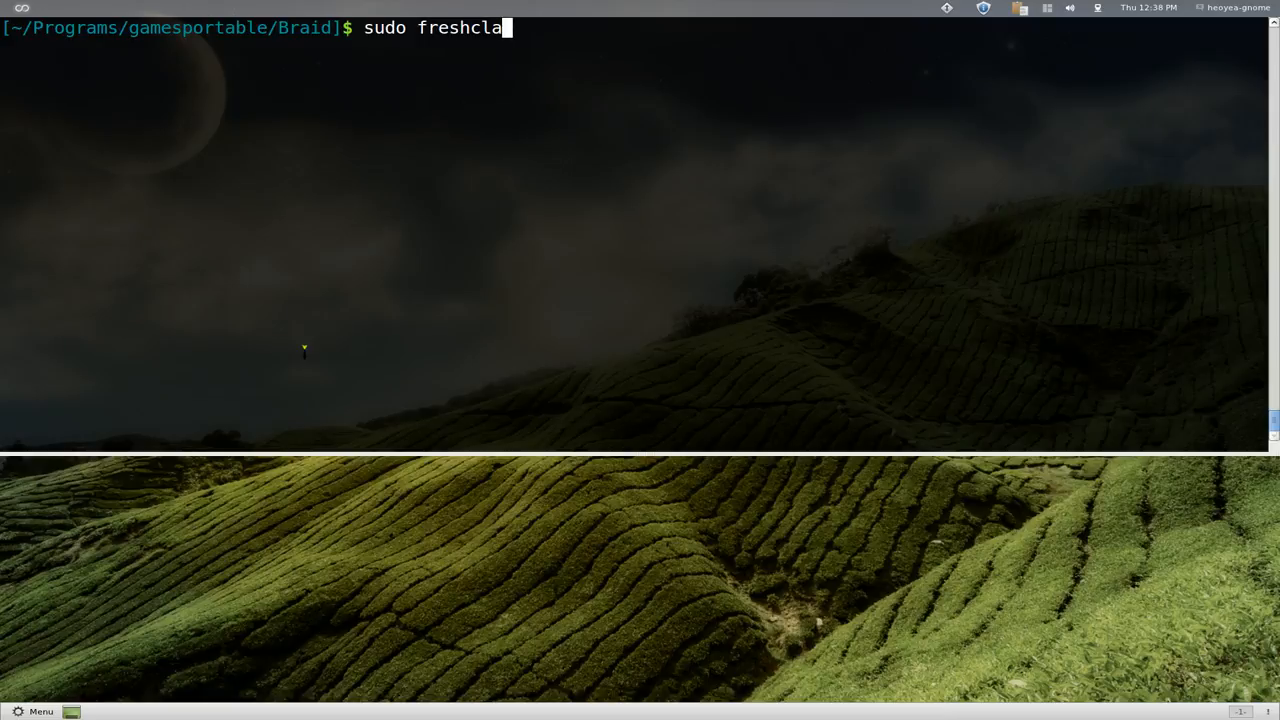
key(Return)
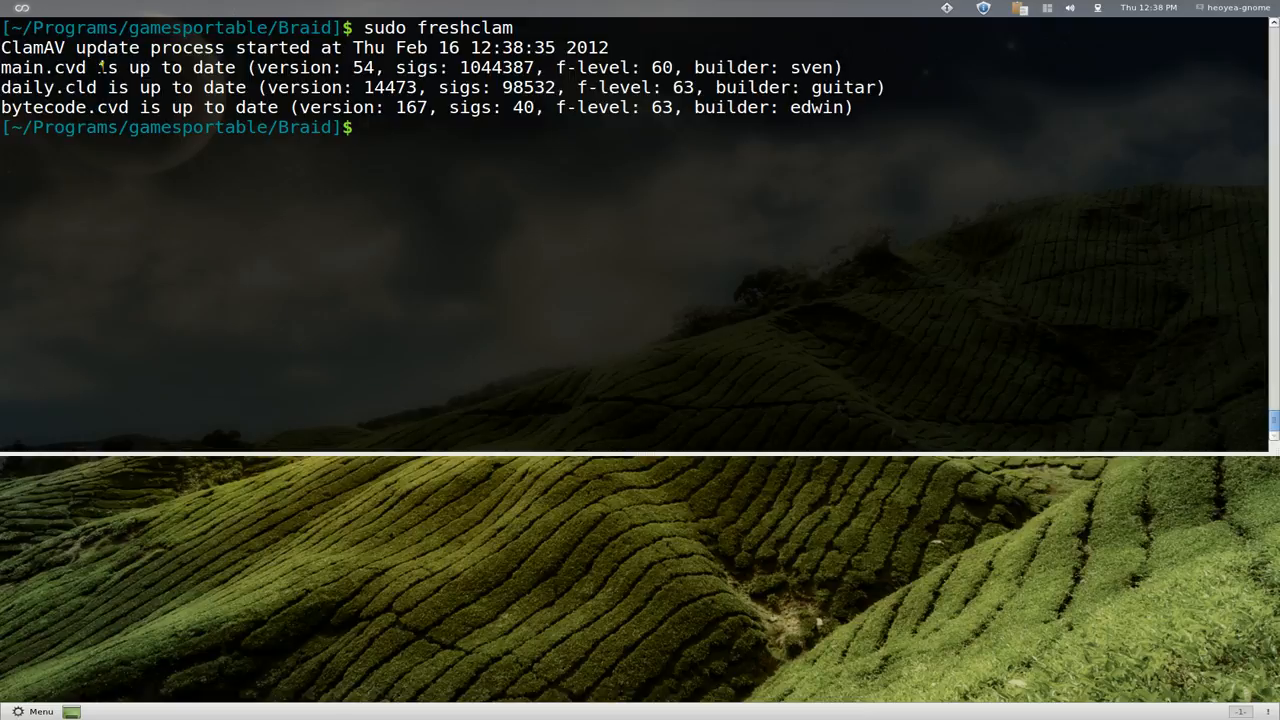
mouse_move(696, 158)
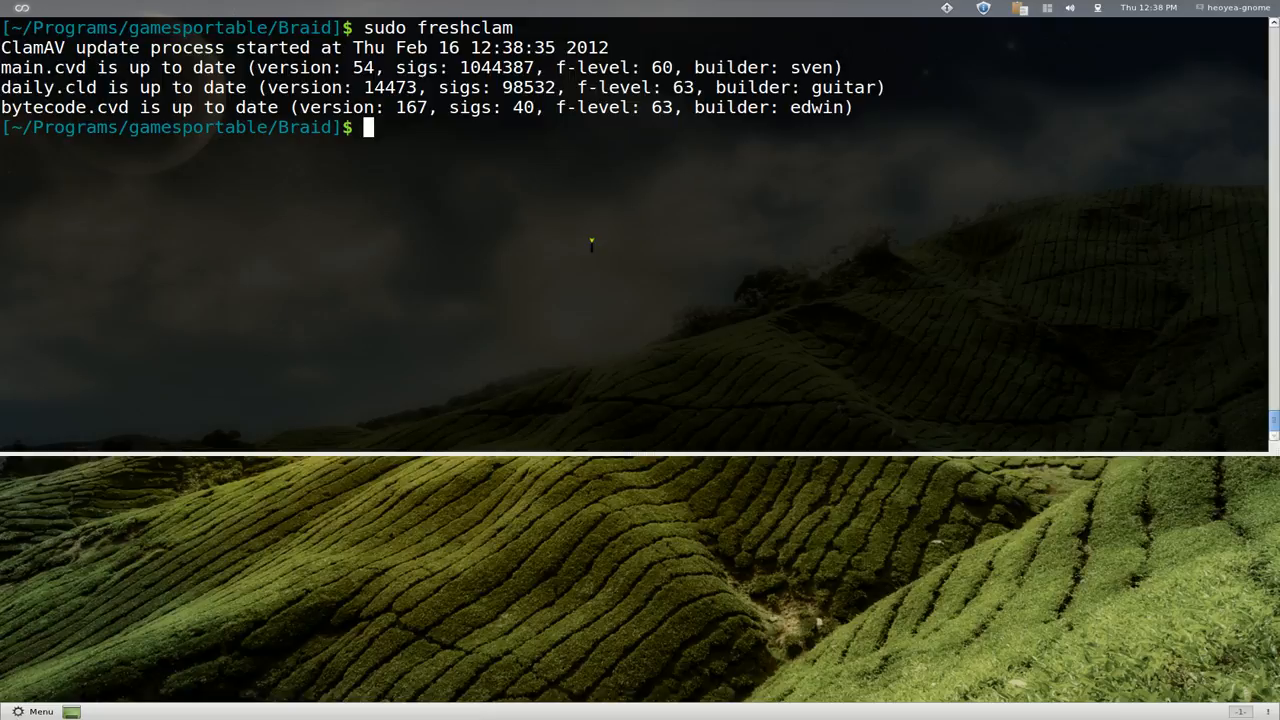
mouse_move(624, 258)
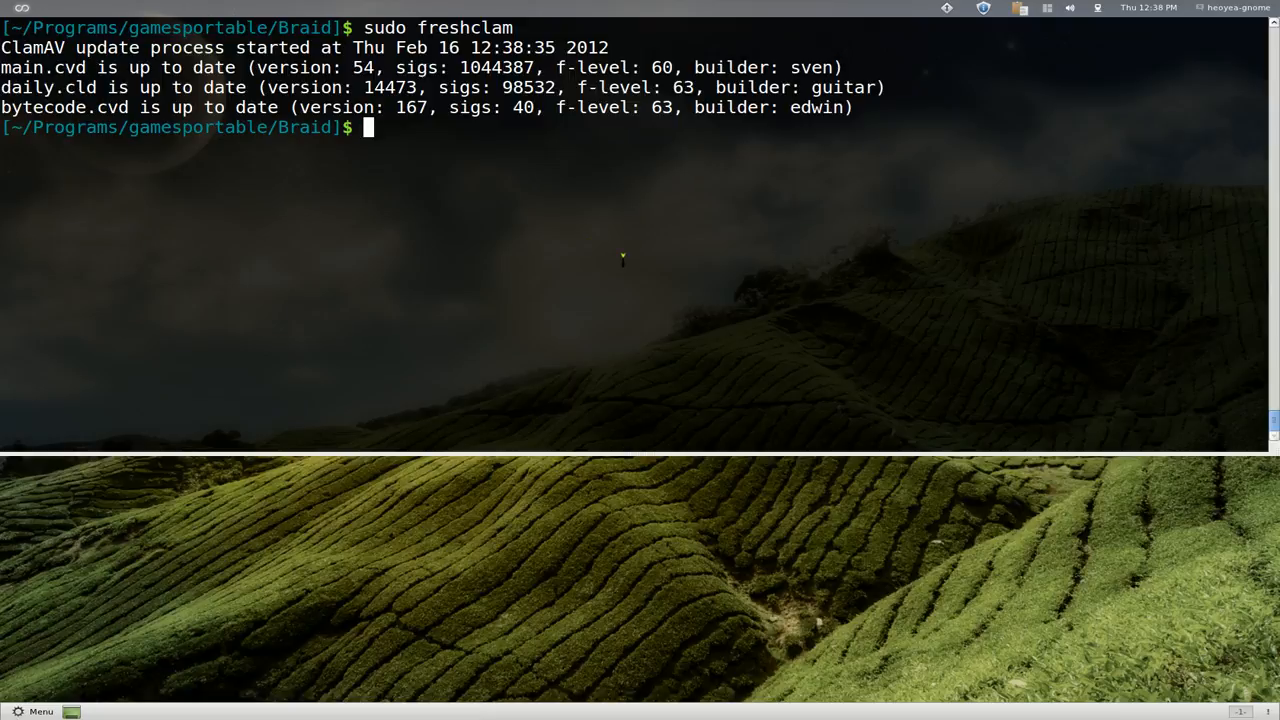